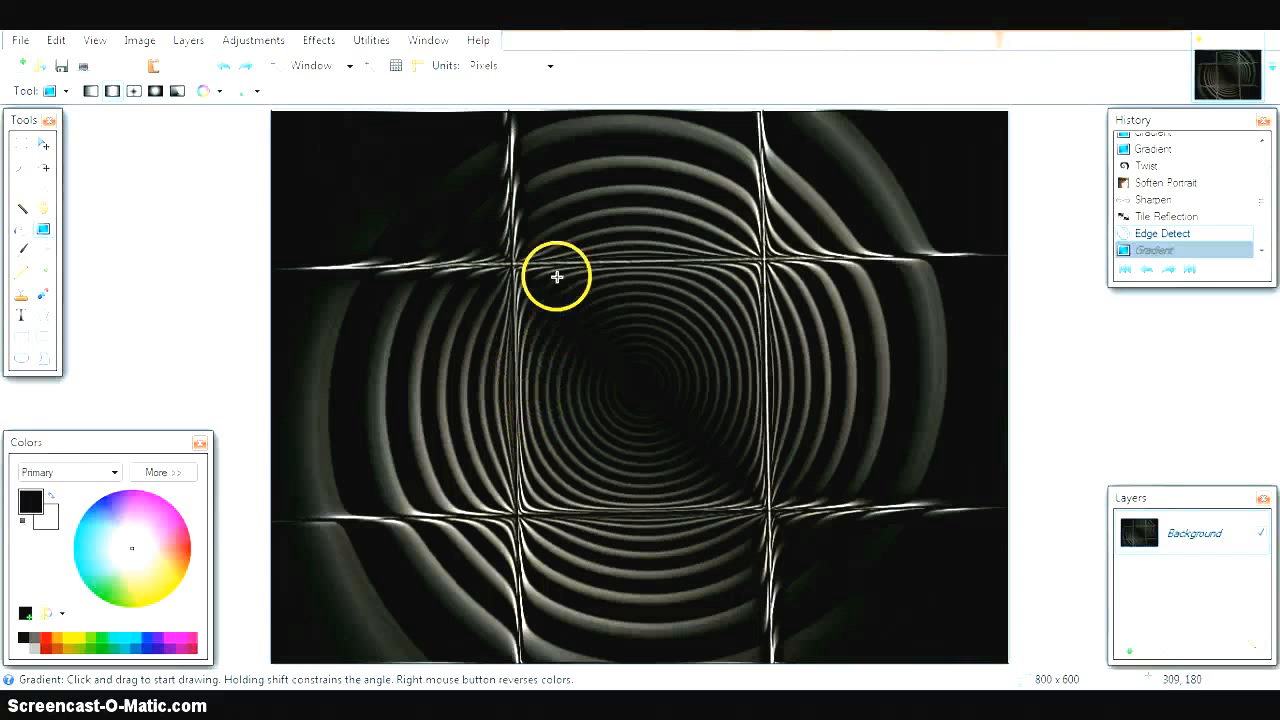
mouse_move(528, 256)
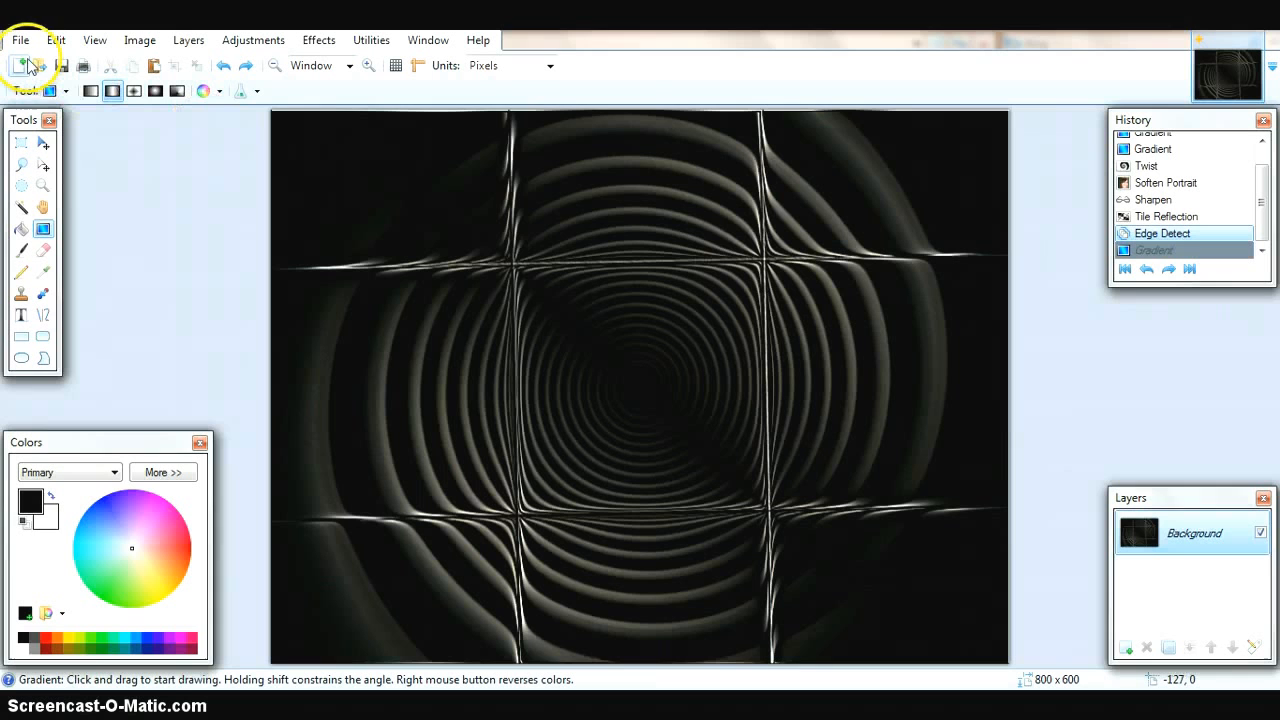
Start a new image, bringing up the 800 × 600 pixel canvas settings.
left_click(20, 65)
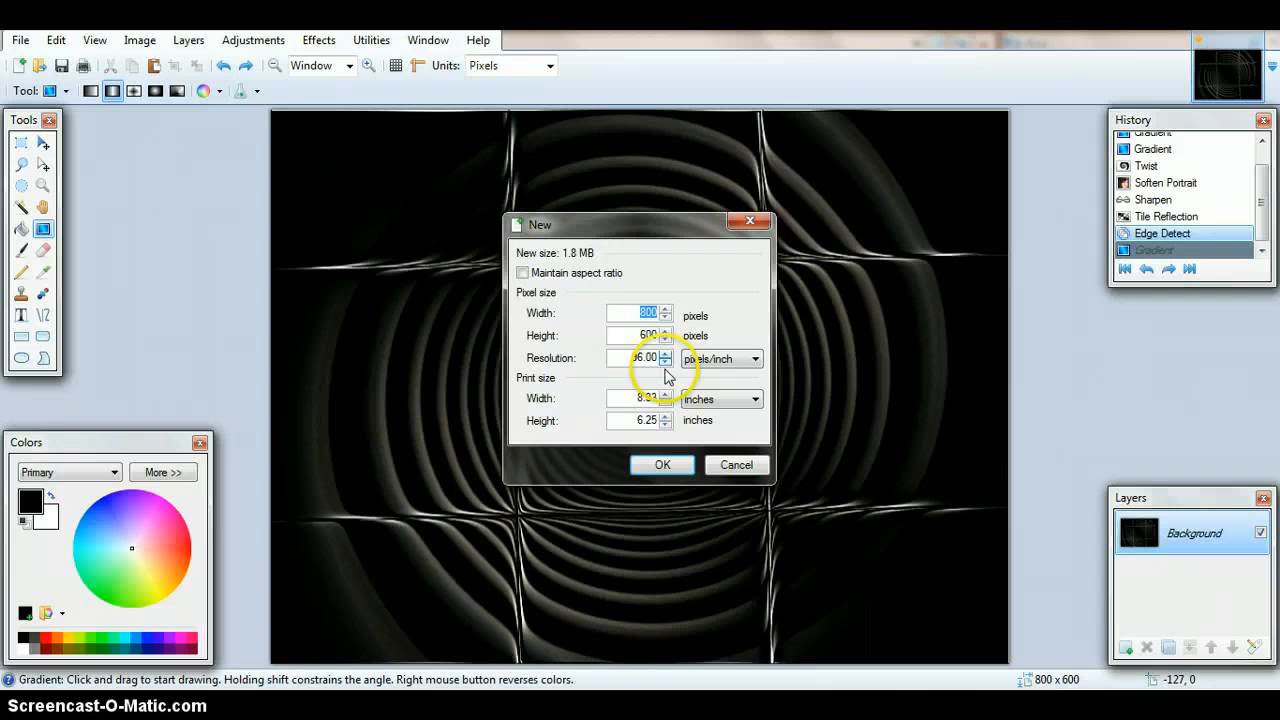
Accept the 800 × 600 size to create a blank white image.
left_click(662, 464)
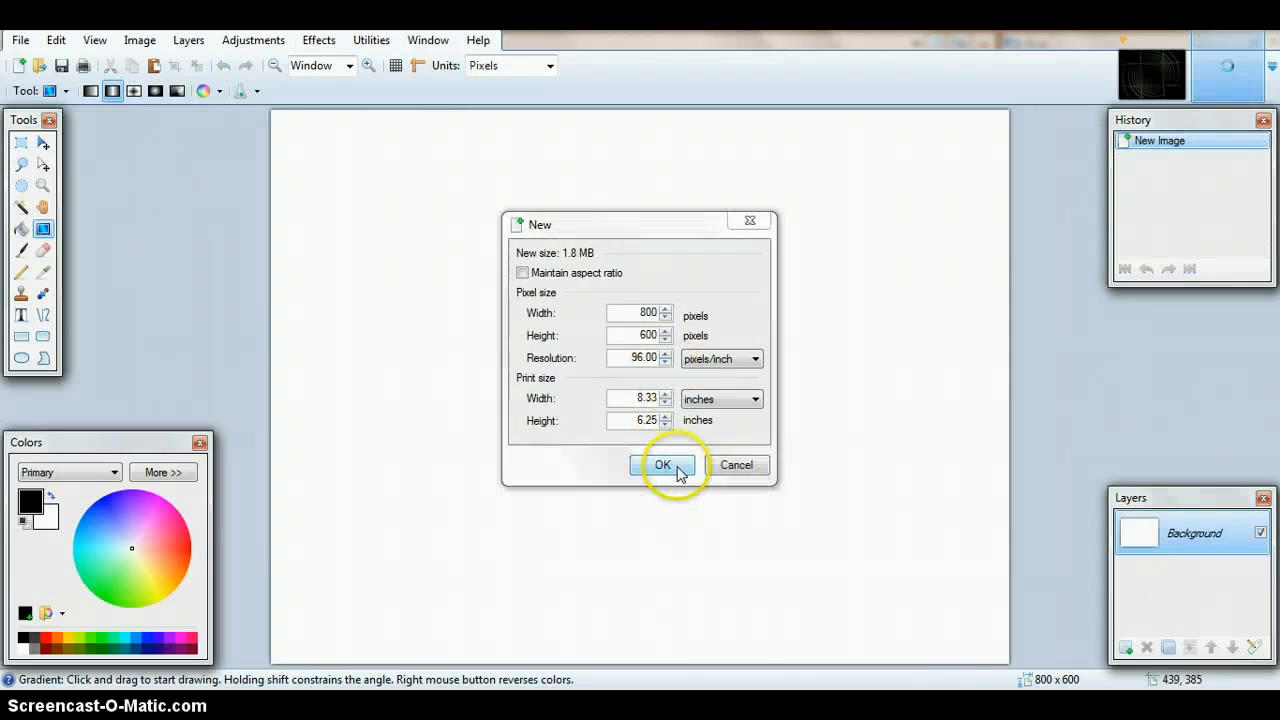
left_click(662, 465)
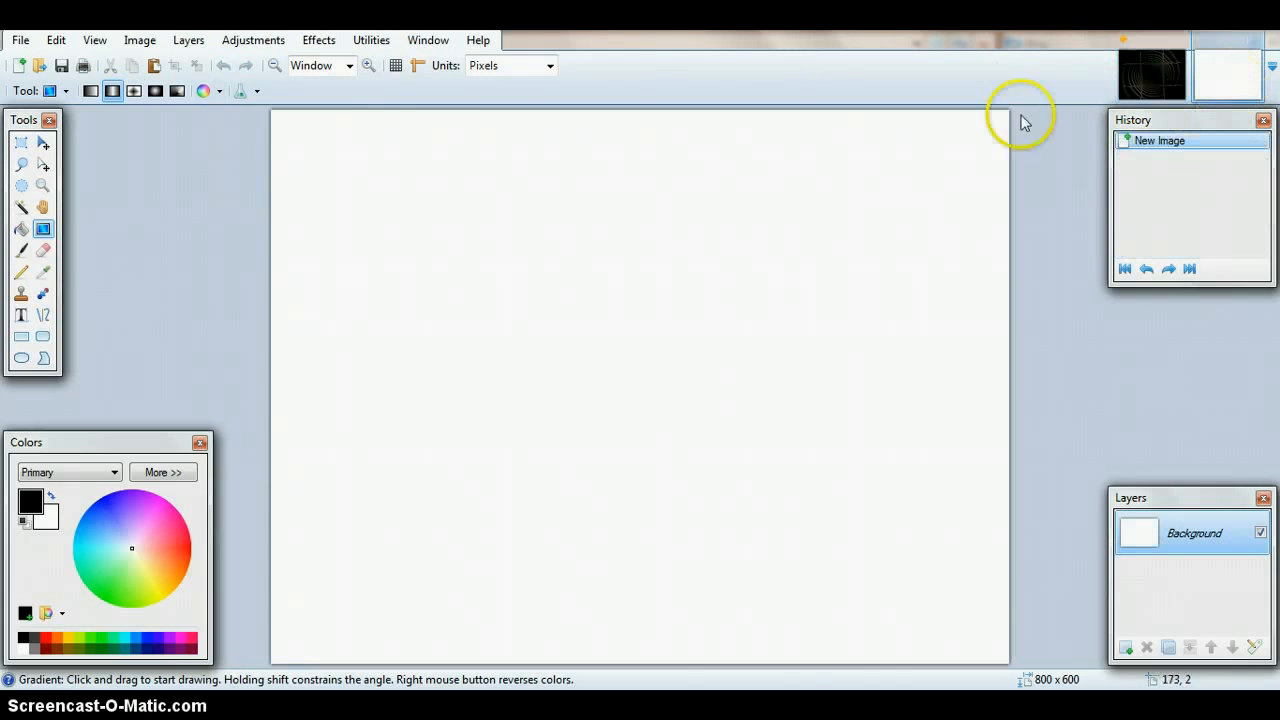
Draw a reflected linear gradient: black centre band fading to light grey at both edges.
left_click(318, 40)
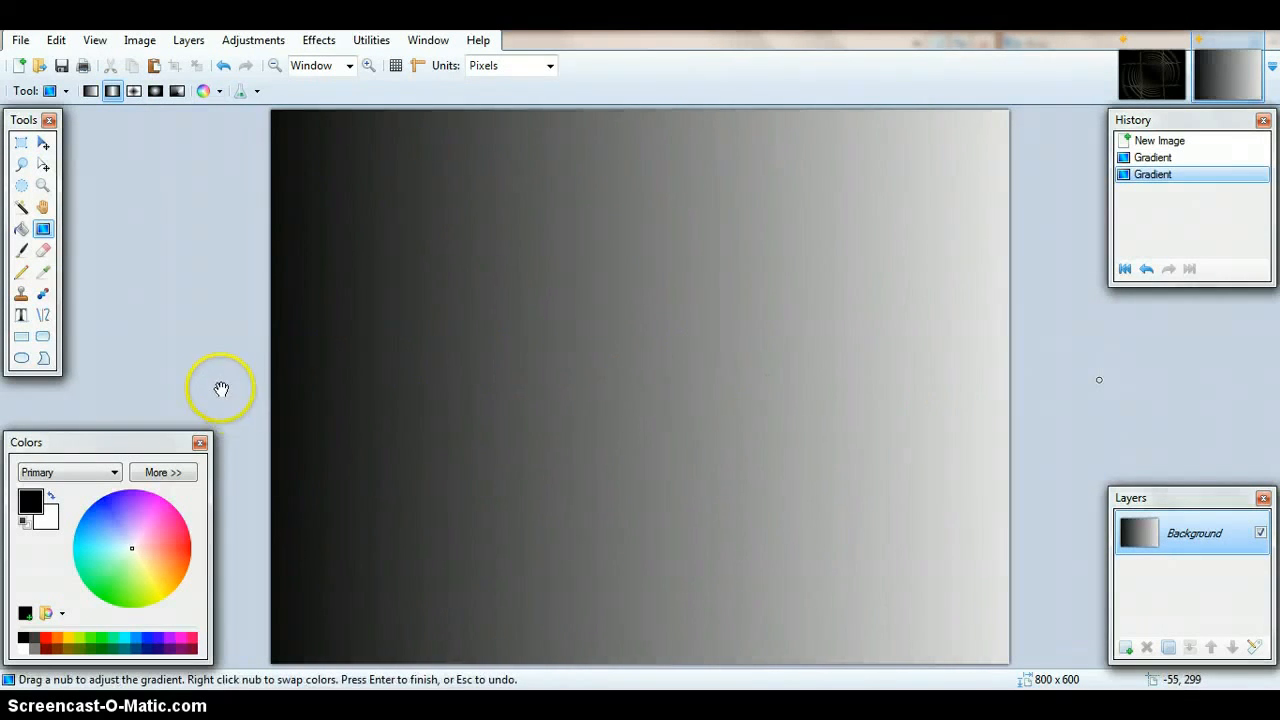
left_click_drag(221, 388, 648, 394)
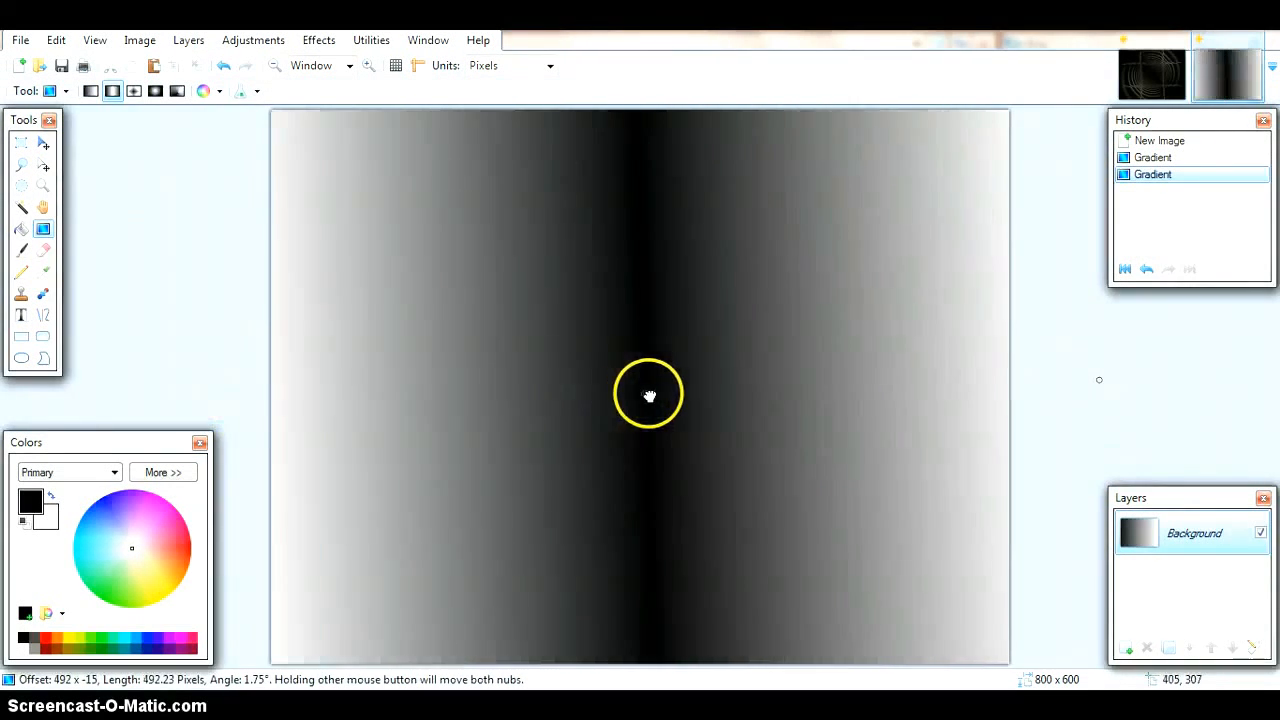
left_click_drag(648, 394, 713, 411)
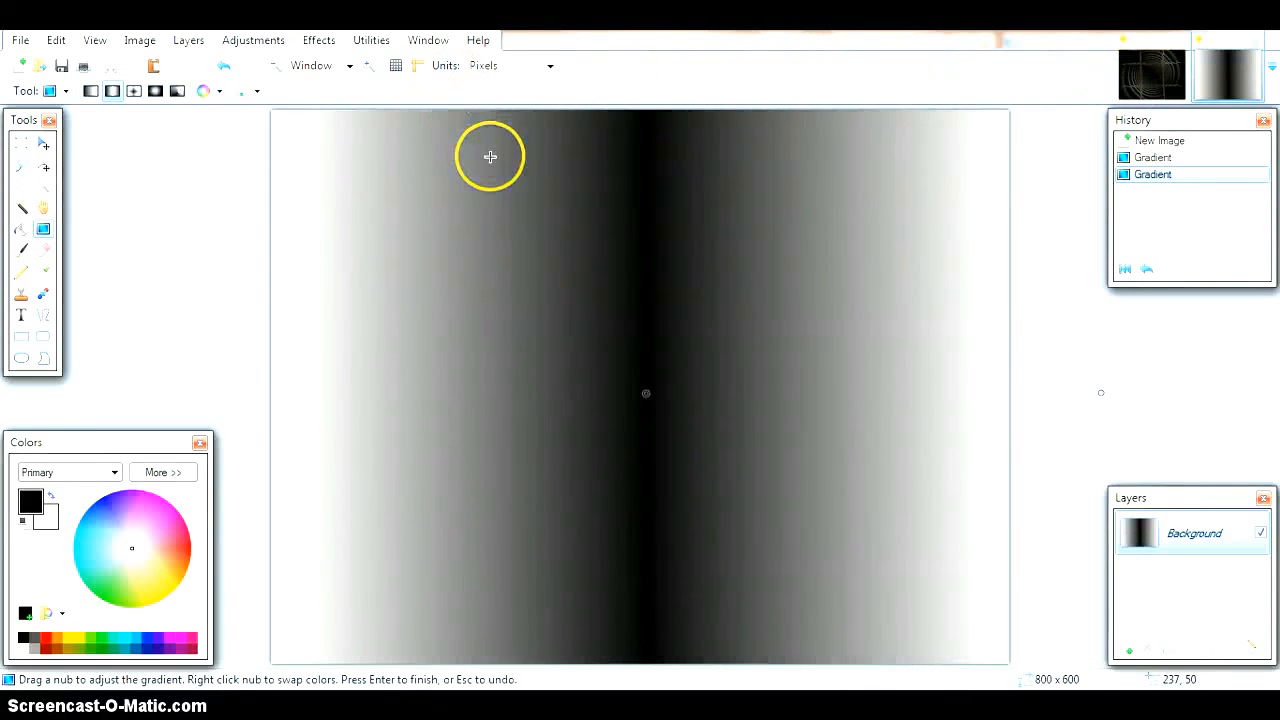
left_click_drag(490, 156, 430, 147)
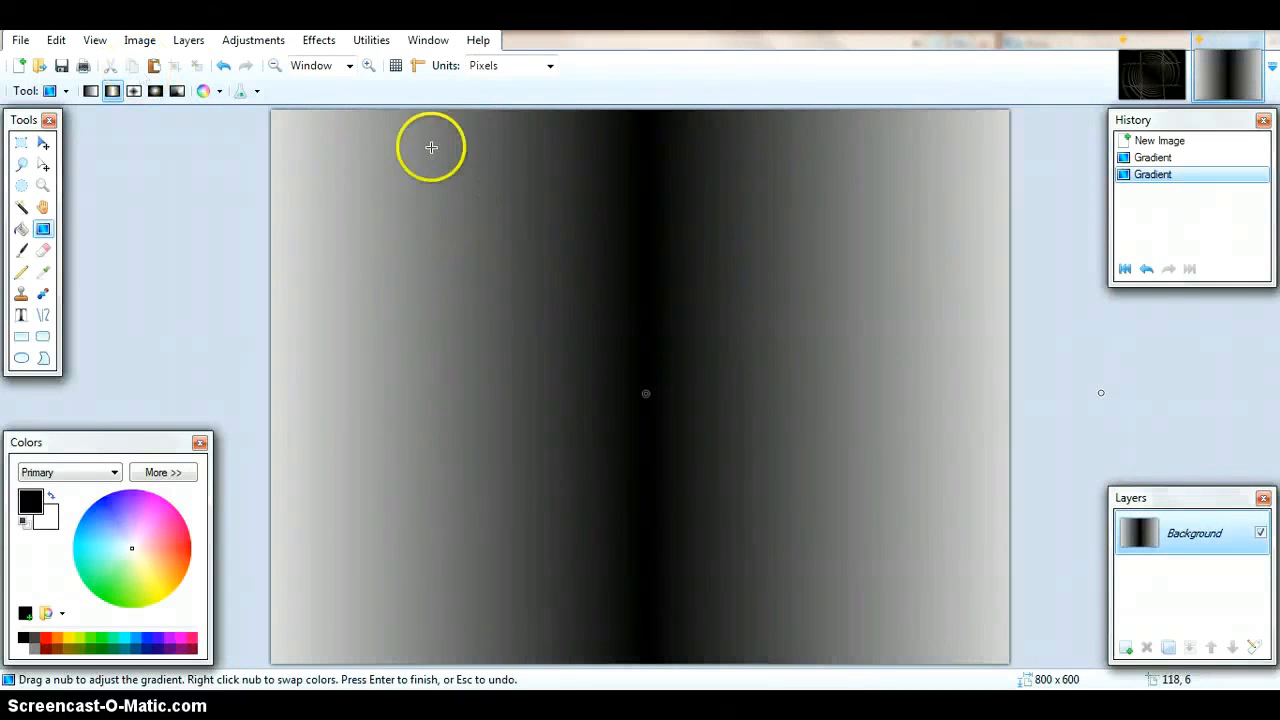
Apply Twist with Amount 78.43 and Size 1.58 to the gradient.
left_click(318, 40)
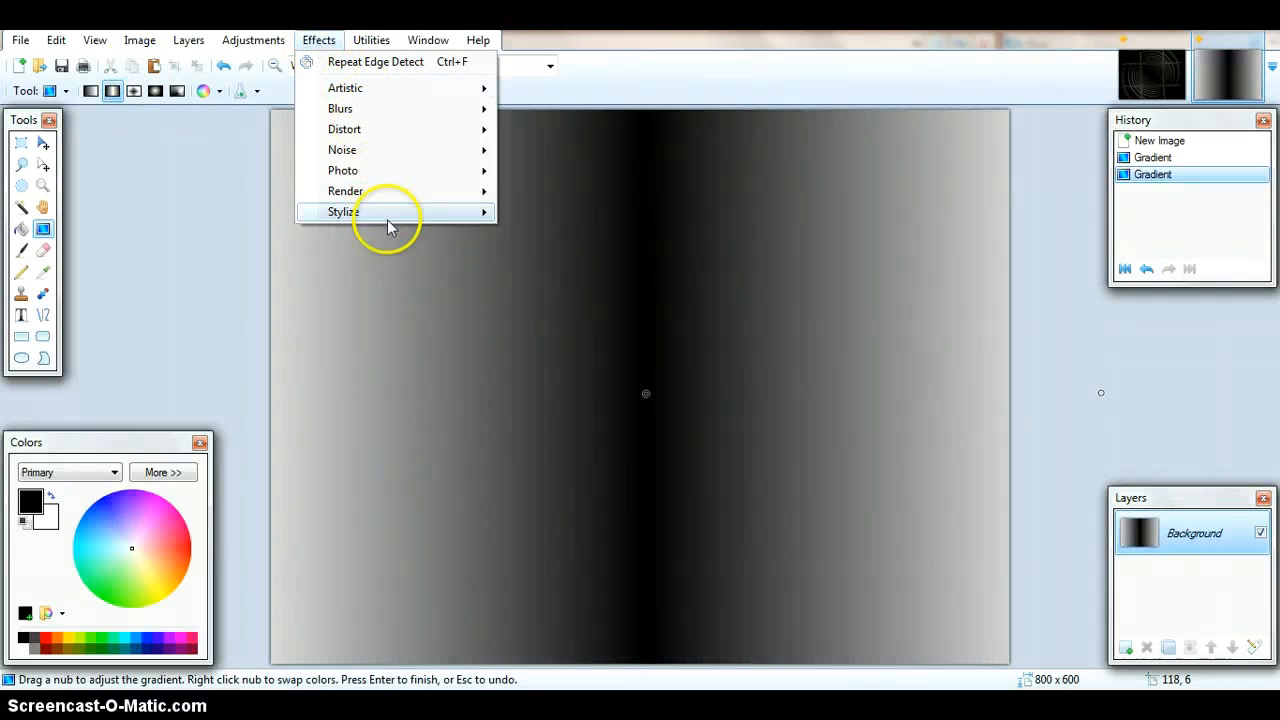
mouse_move(390, 170)
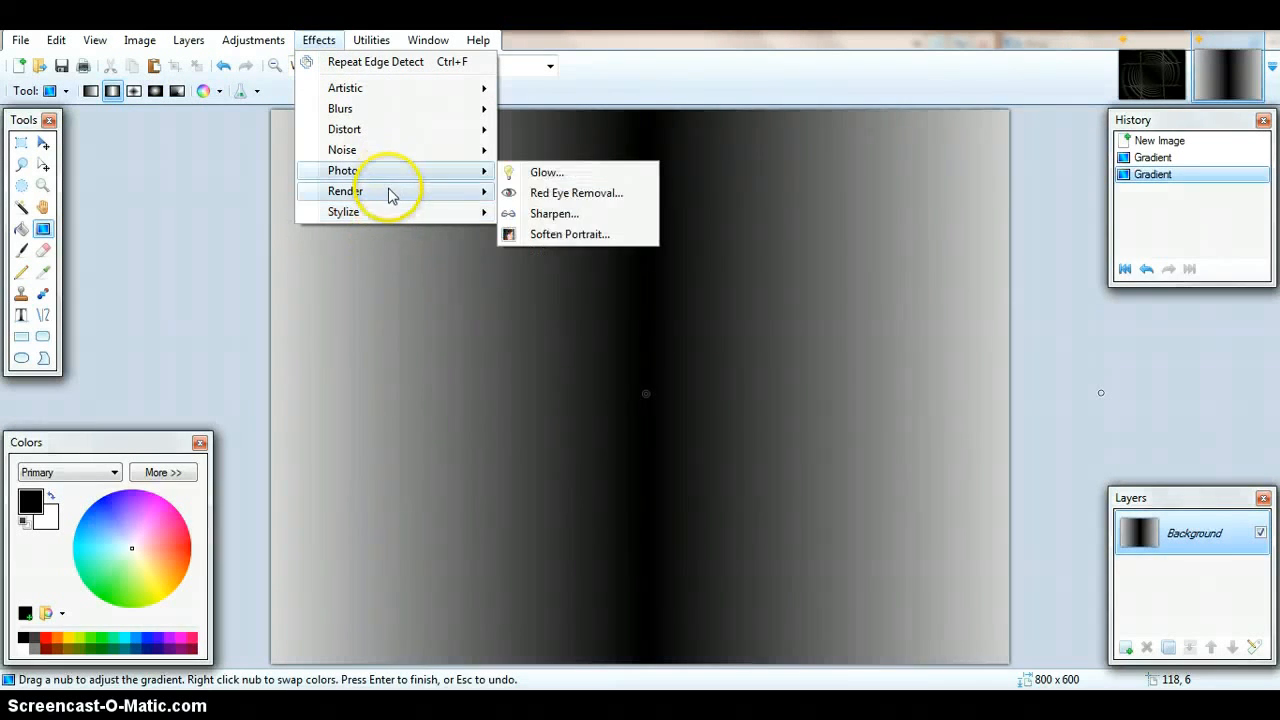
mouse_move(340, 108)
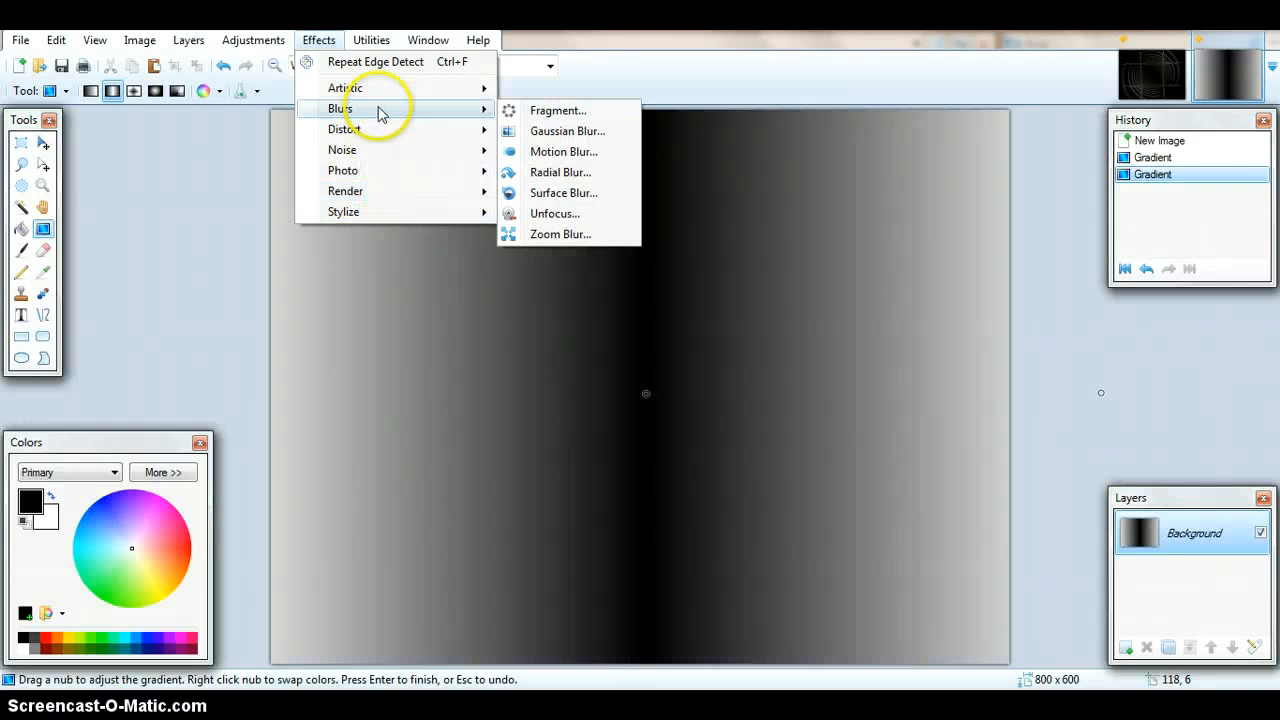
mouse_move(345, 88)
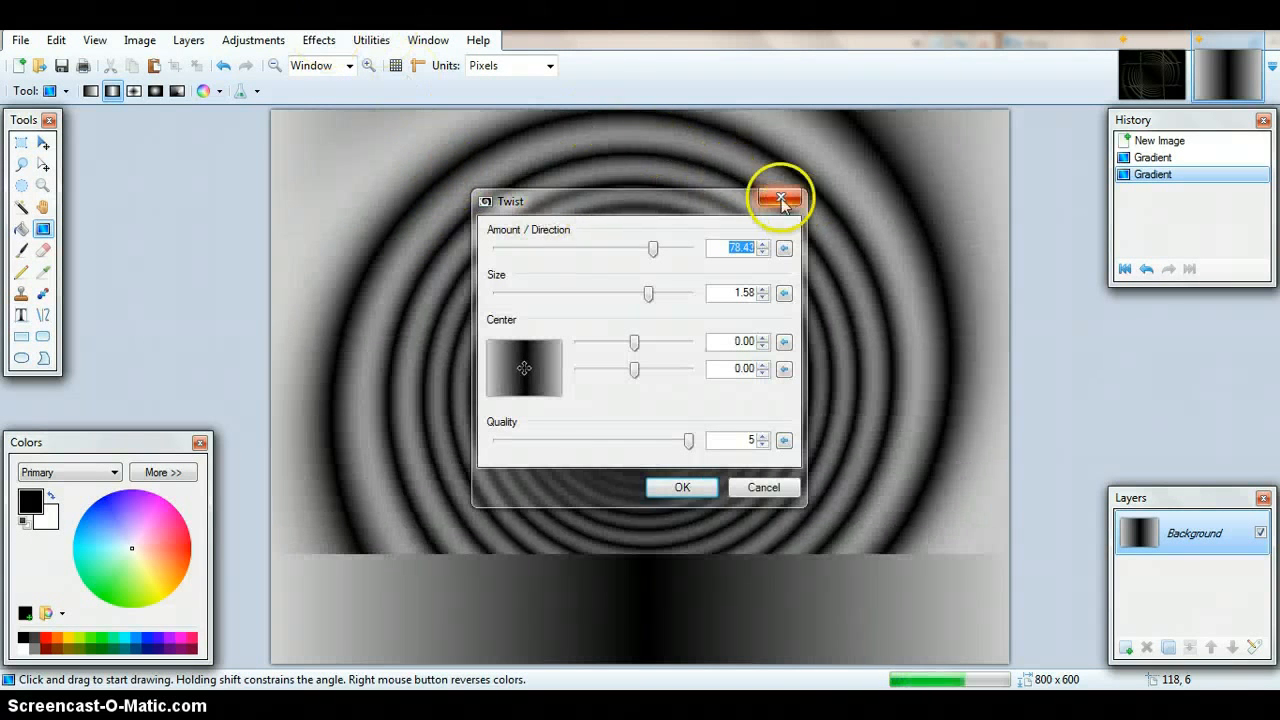
left_click(782, 197)
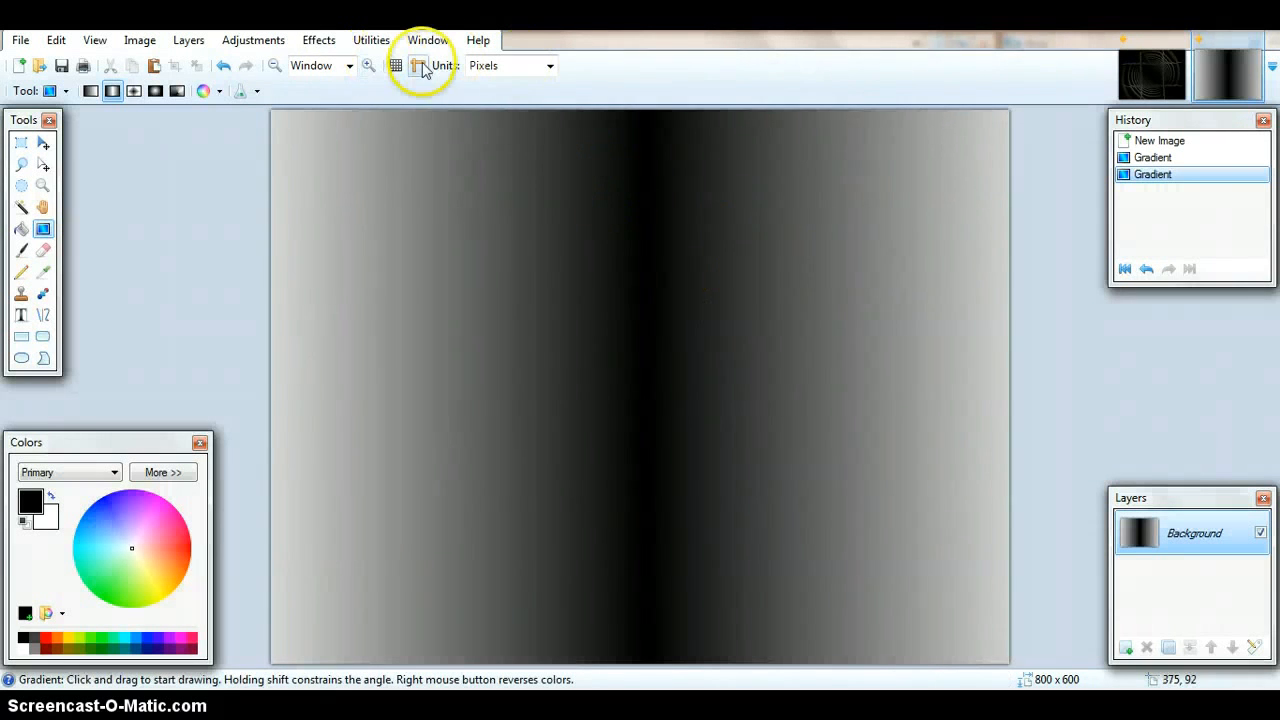
left_click(318, 40)
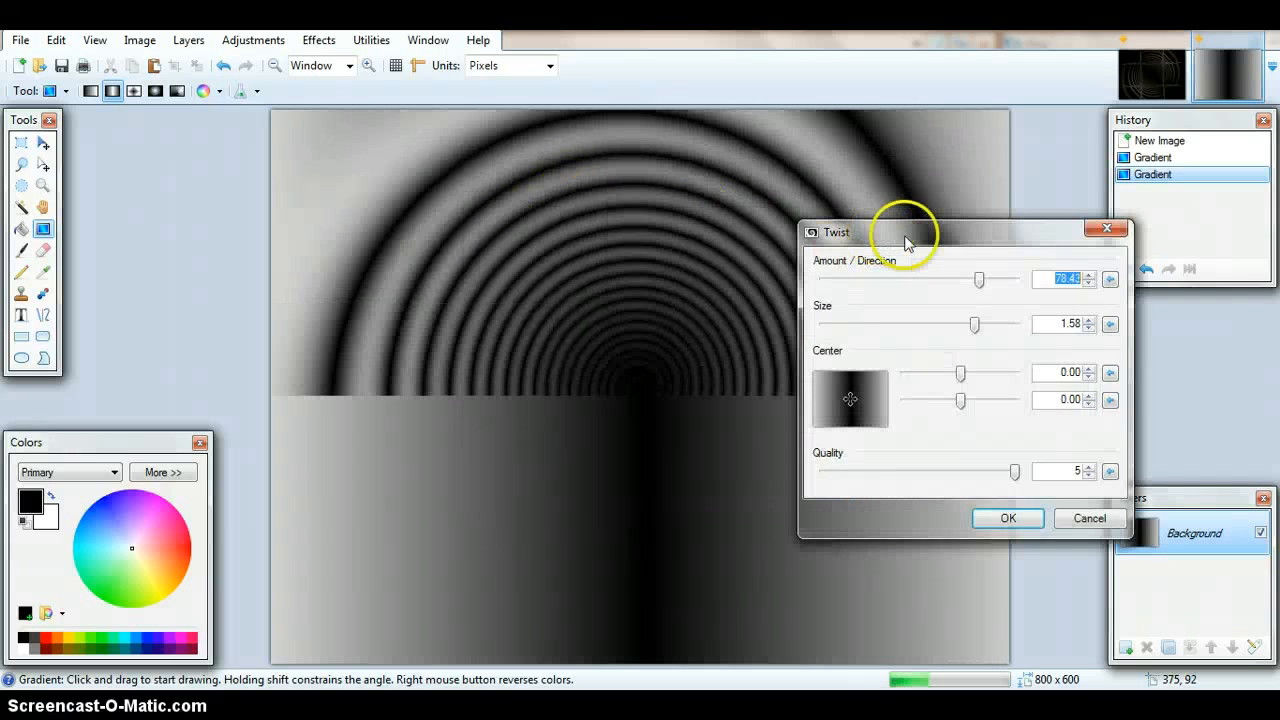
left_click_drag(900, 231, 985, 229)
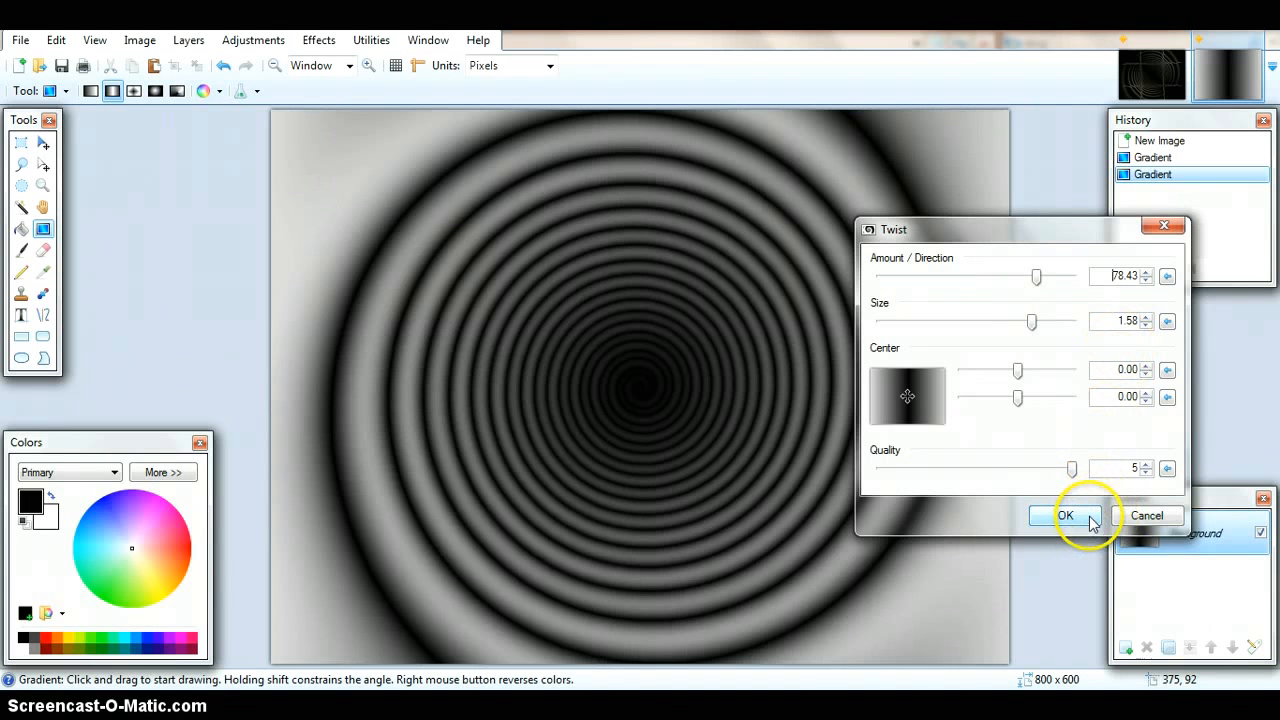
left_click(1066, 515)
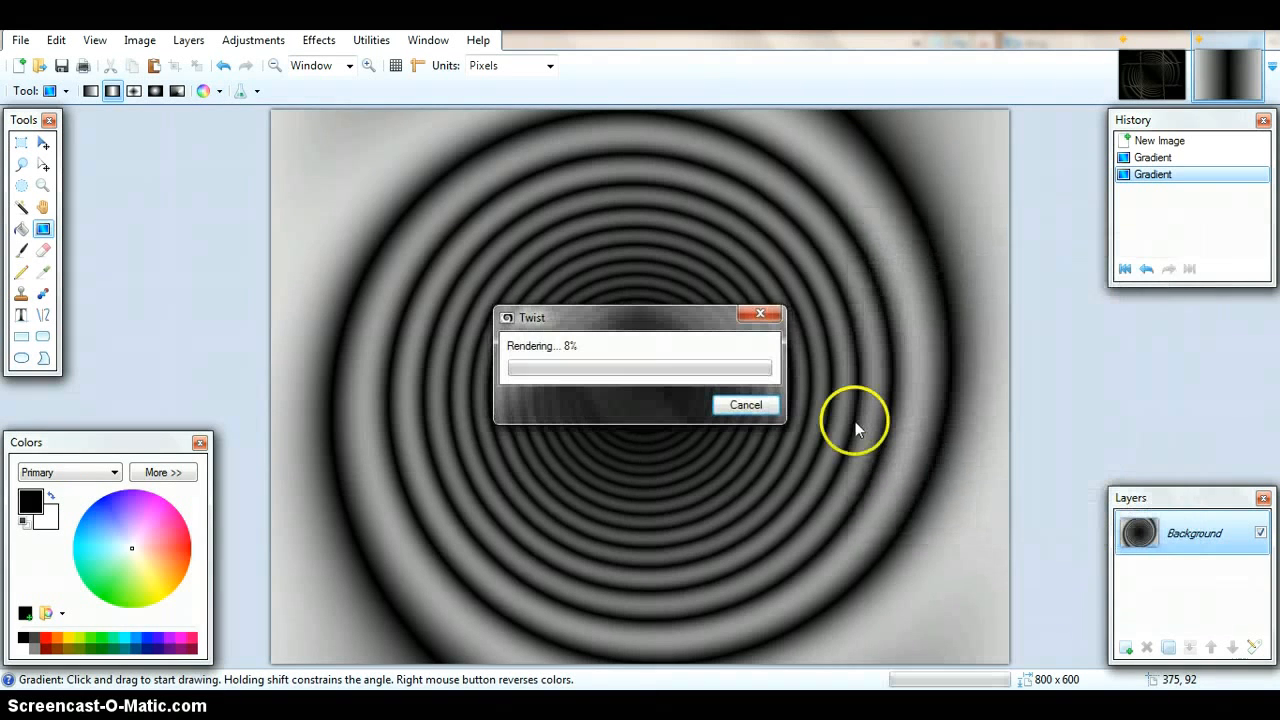
mouse_move(687, 442)
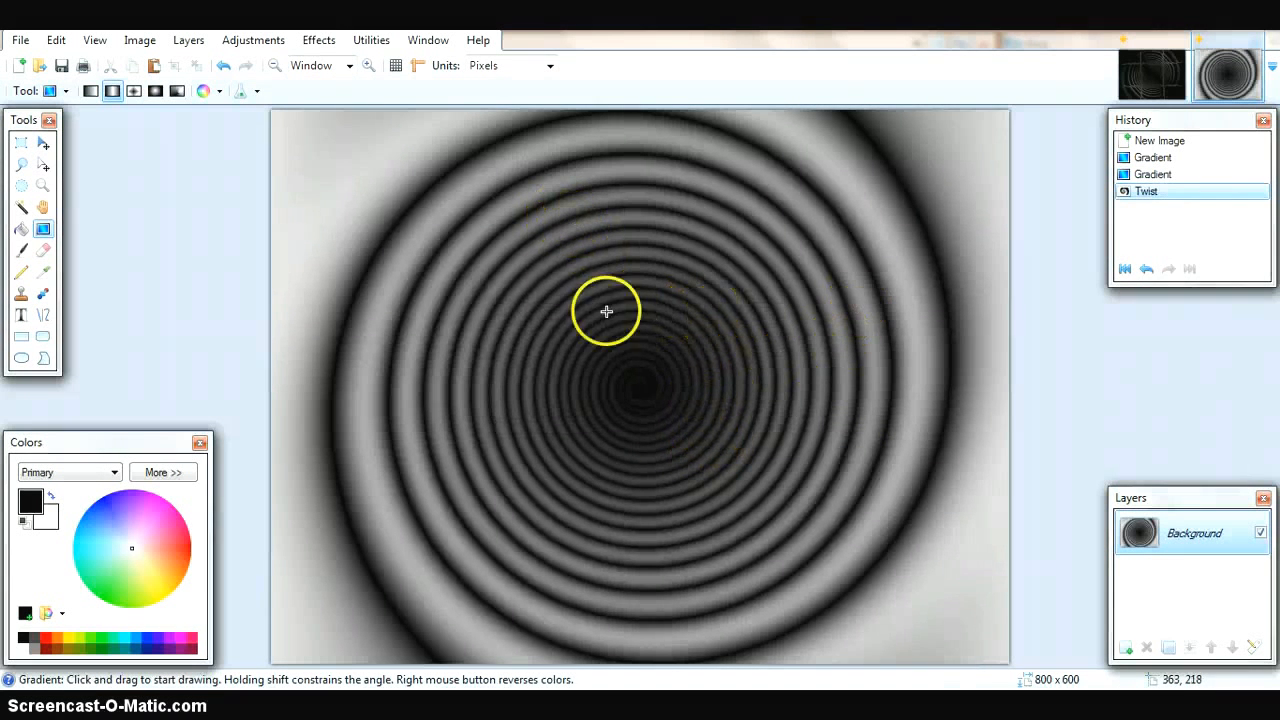
Apply Tile Reflection, moving its settings aside to preview the seams.
left_click(318, 40)
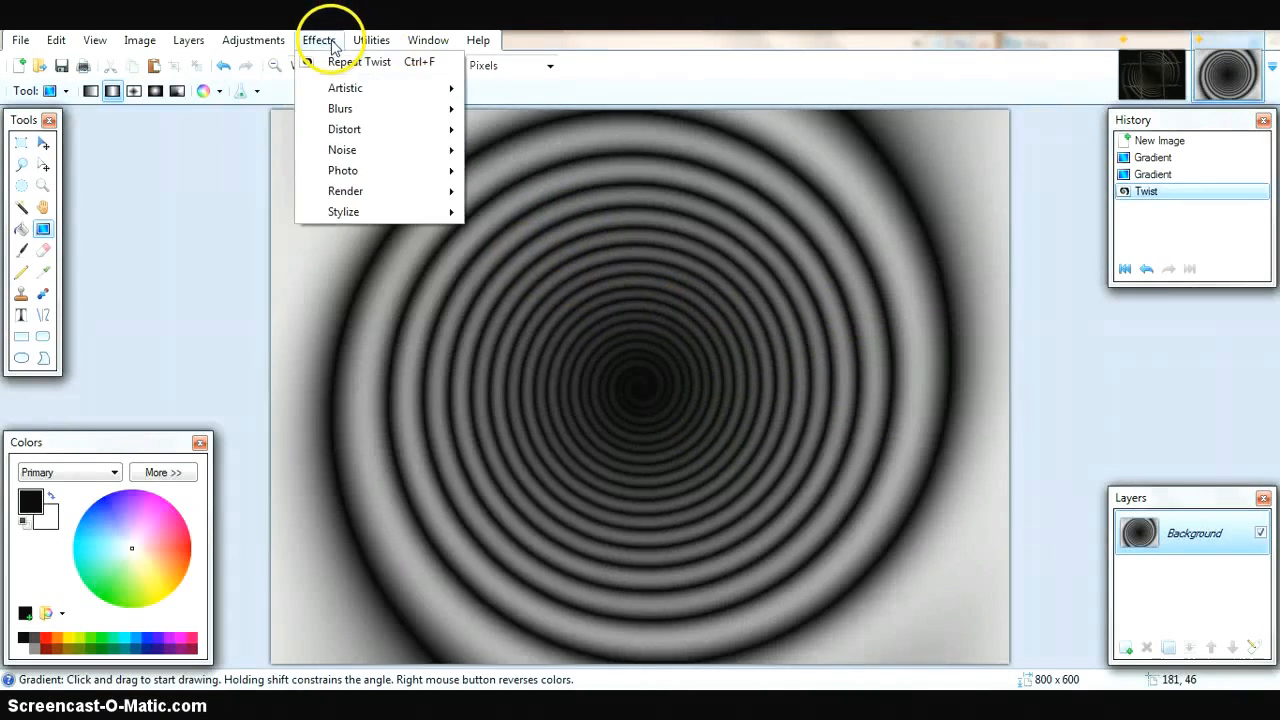
mouse_move(344, 129)
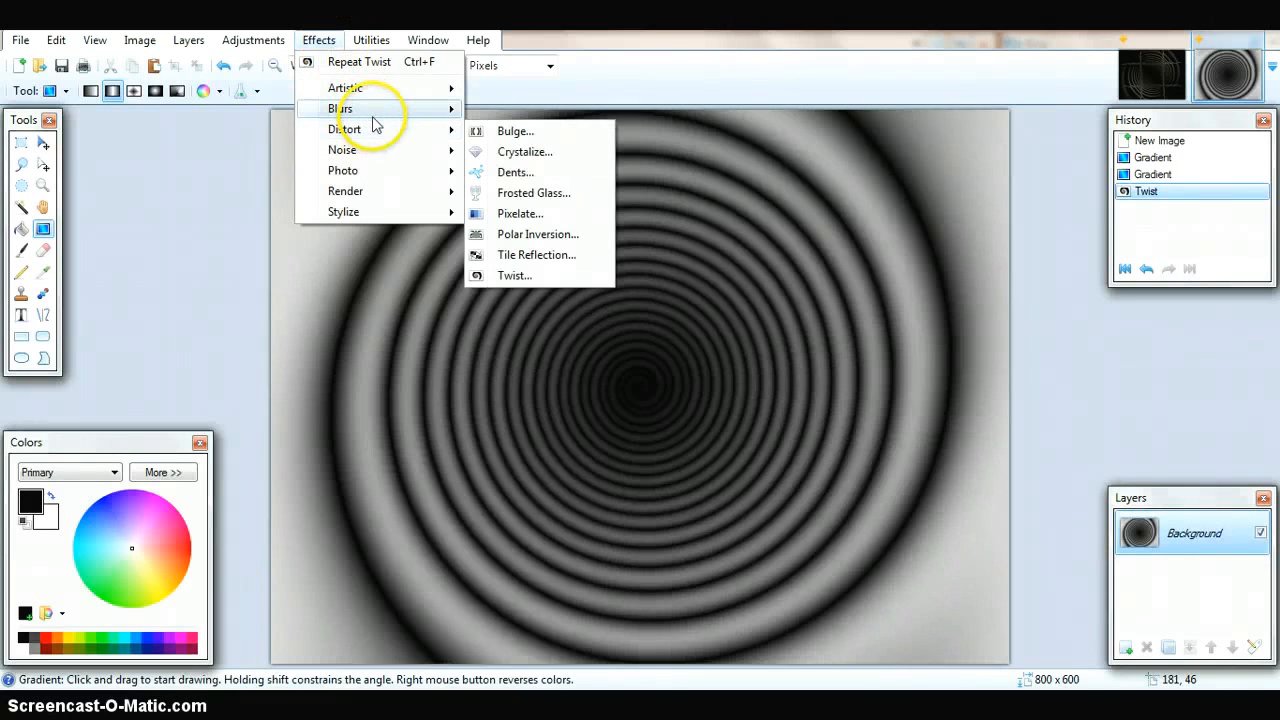
mouse_move(378, 128)
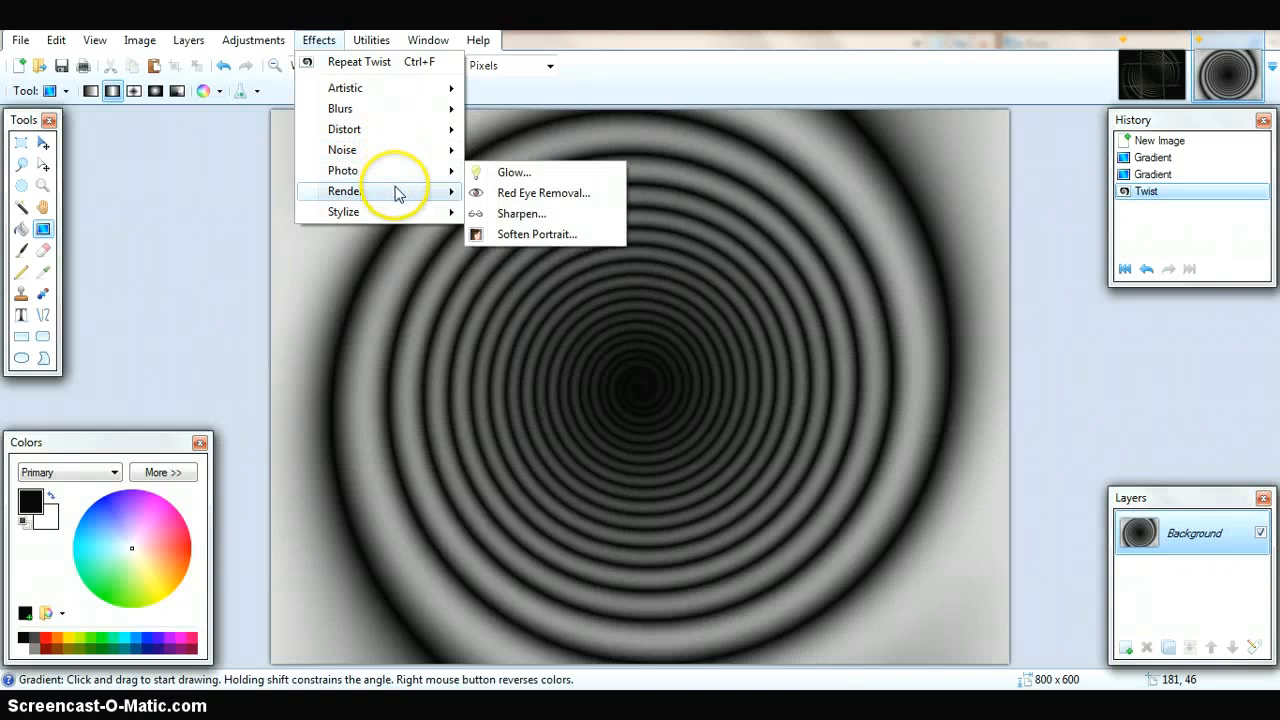
mouse_move(343, 211)
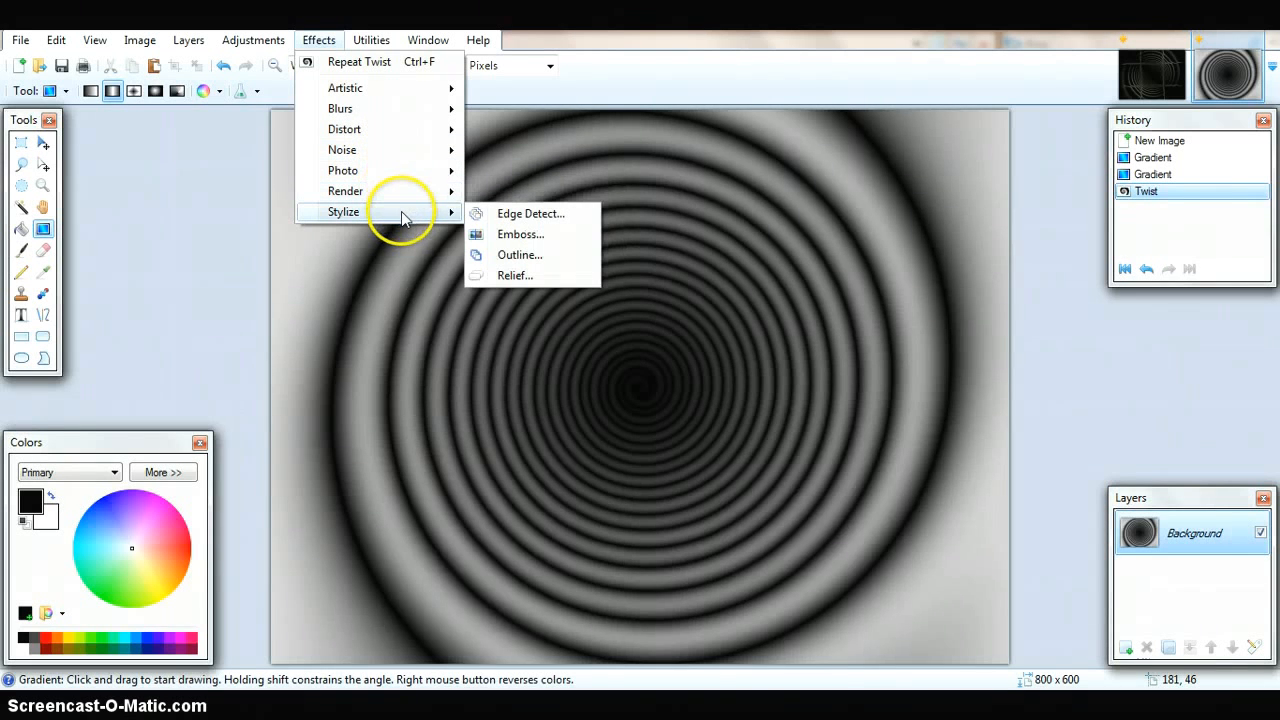
mouse_move(340, 108)
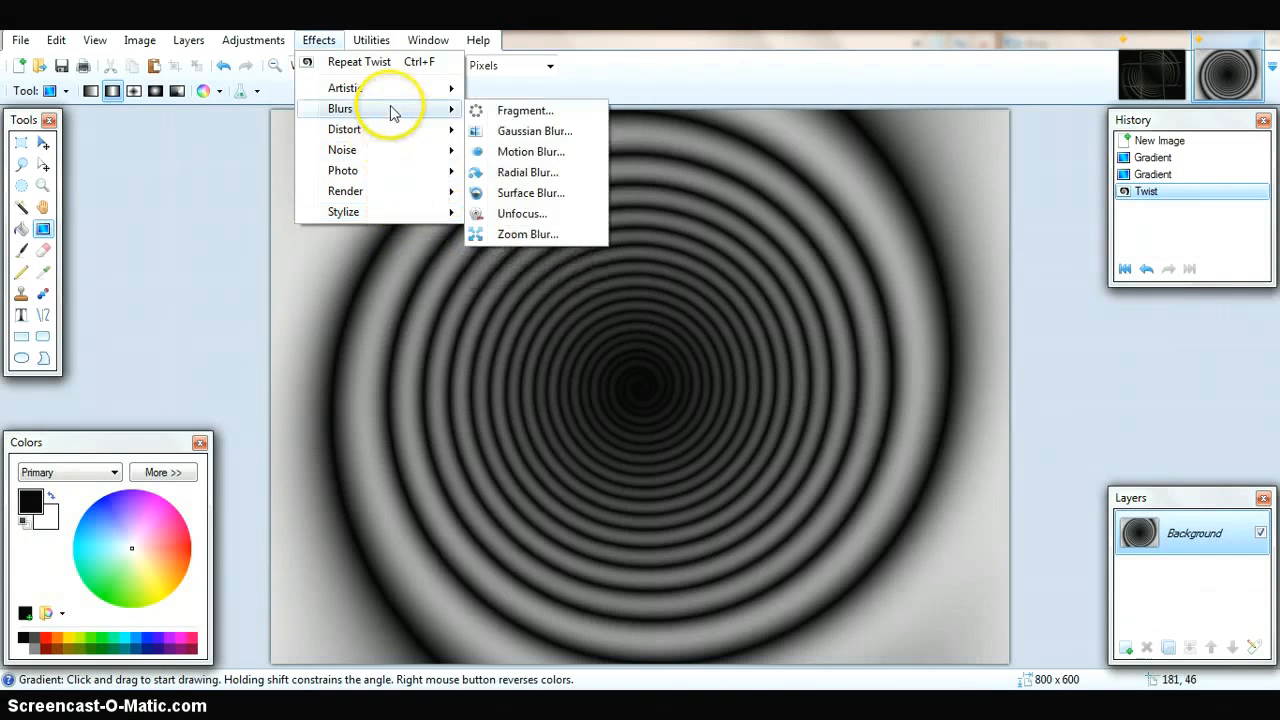
mouse_move(344, 129)
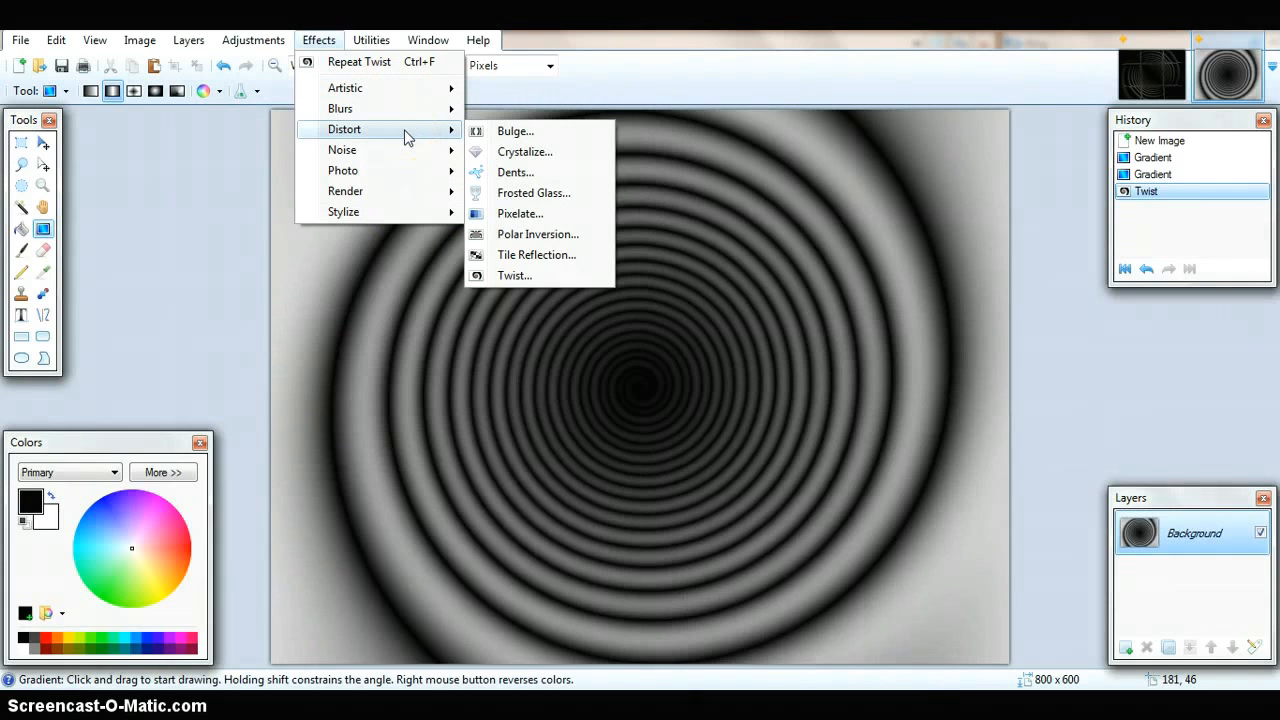
mouse_move(537, 254)
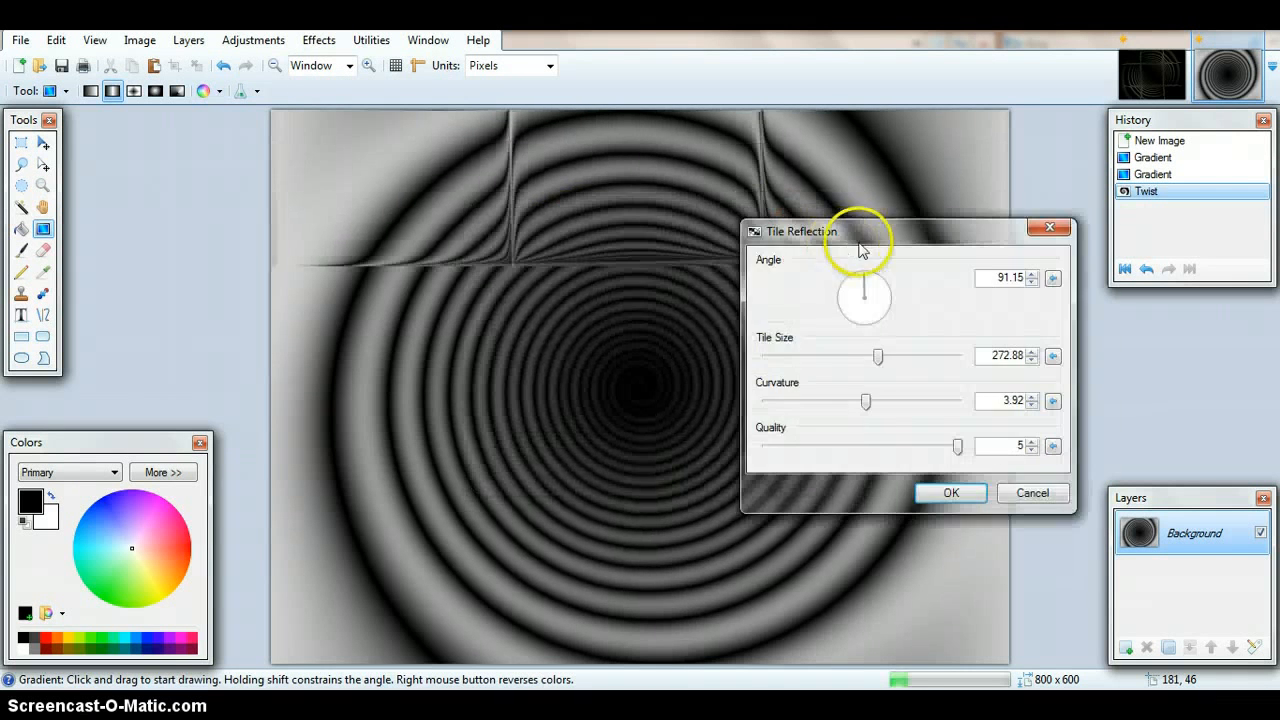
left_click_drag(795, 231, 920, 229)
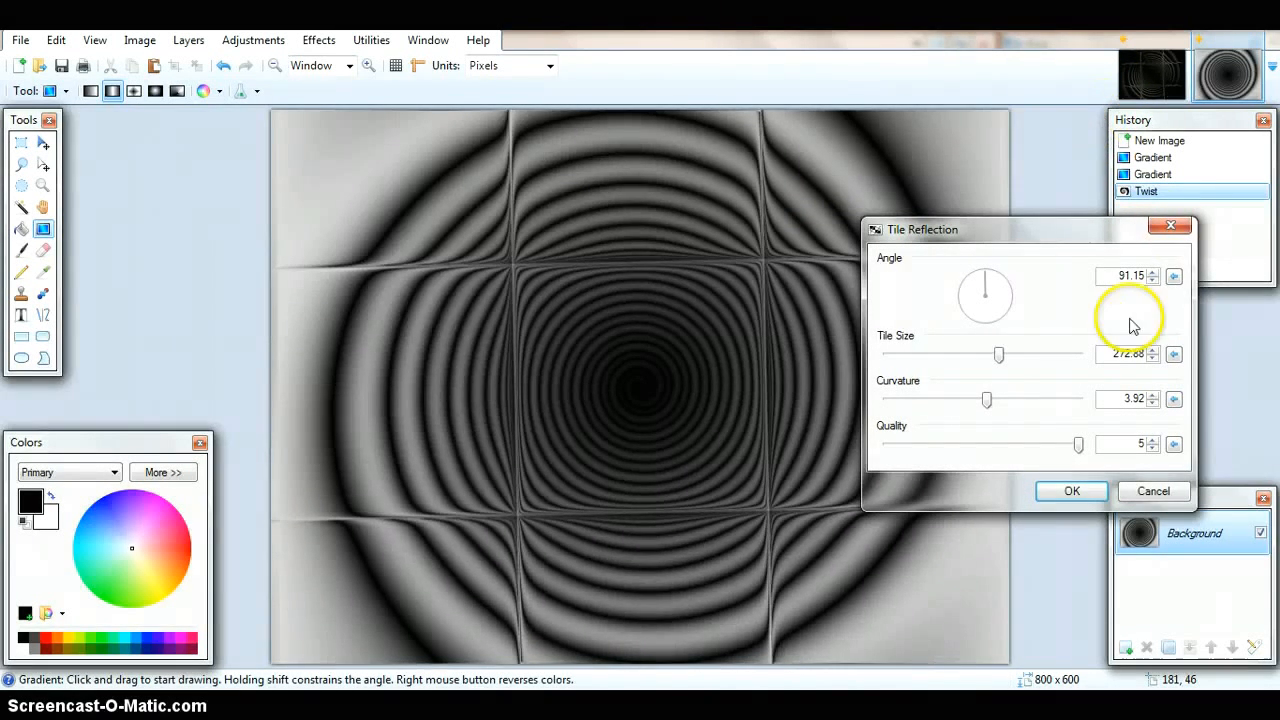
left_click(1071, 491)
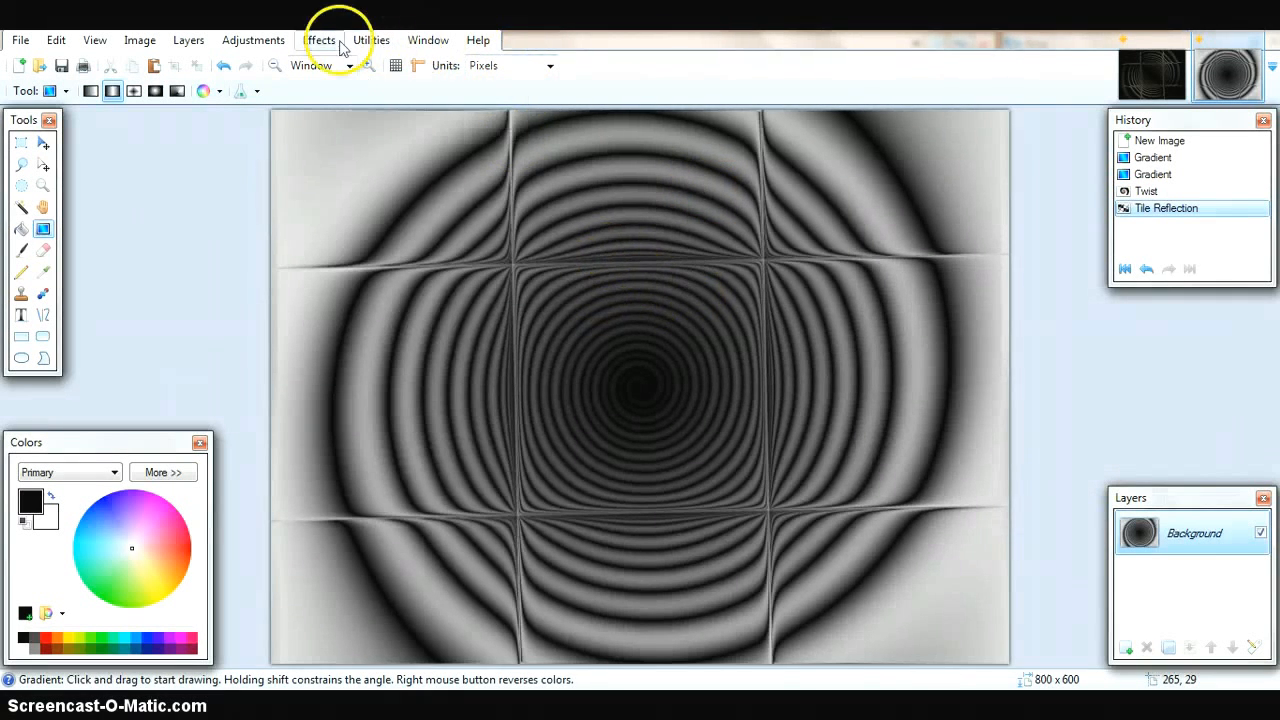
Apply Edge Detect at a 45° angle to the tiled rings.
left_click(319, 40)
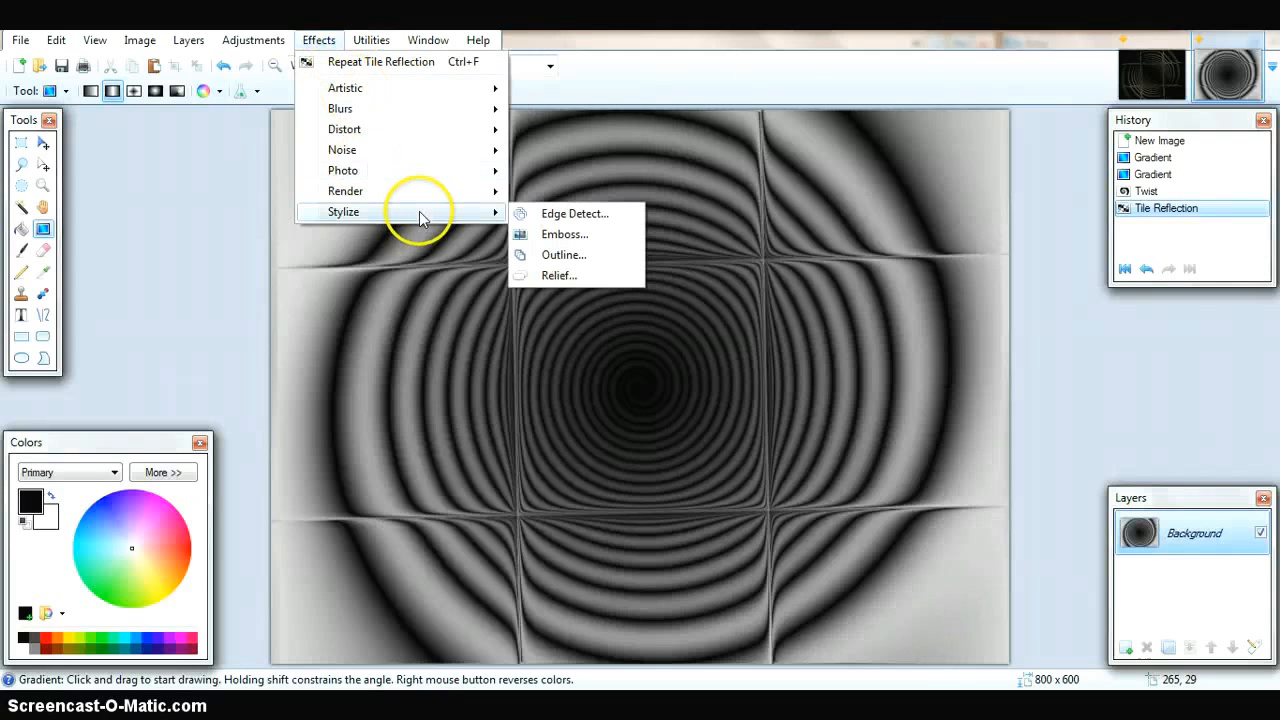
mouse_move(595, 255)
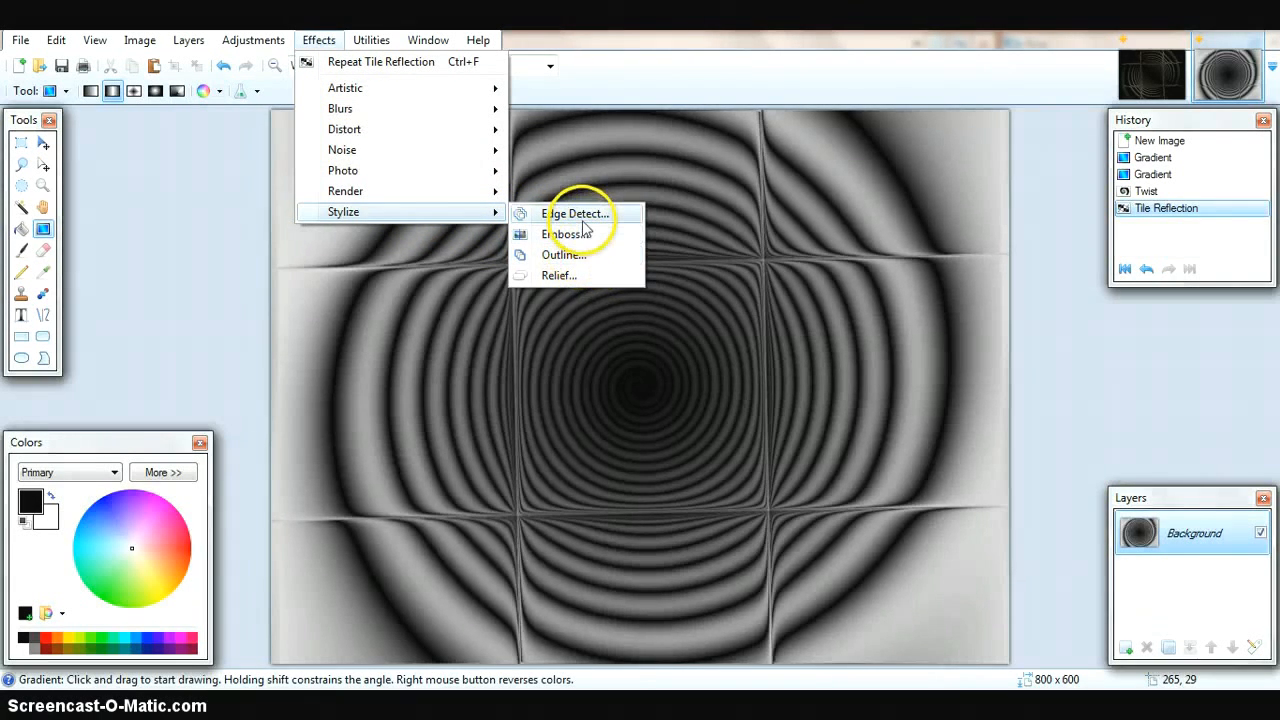
left_click(576, 213)
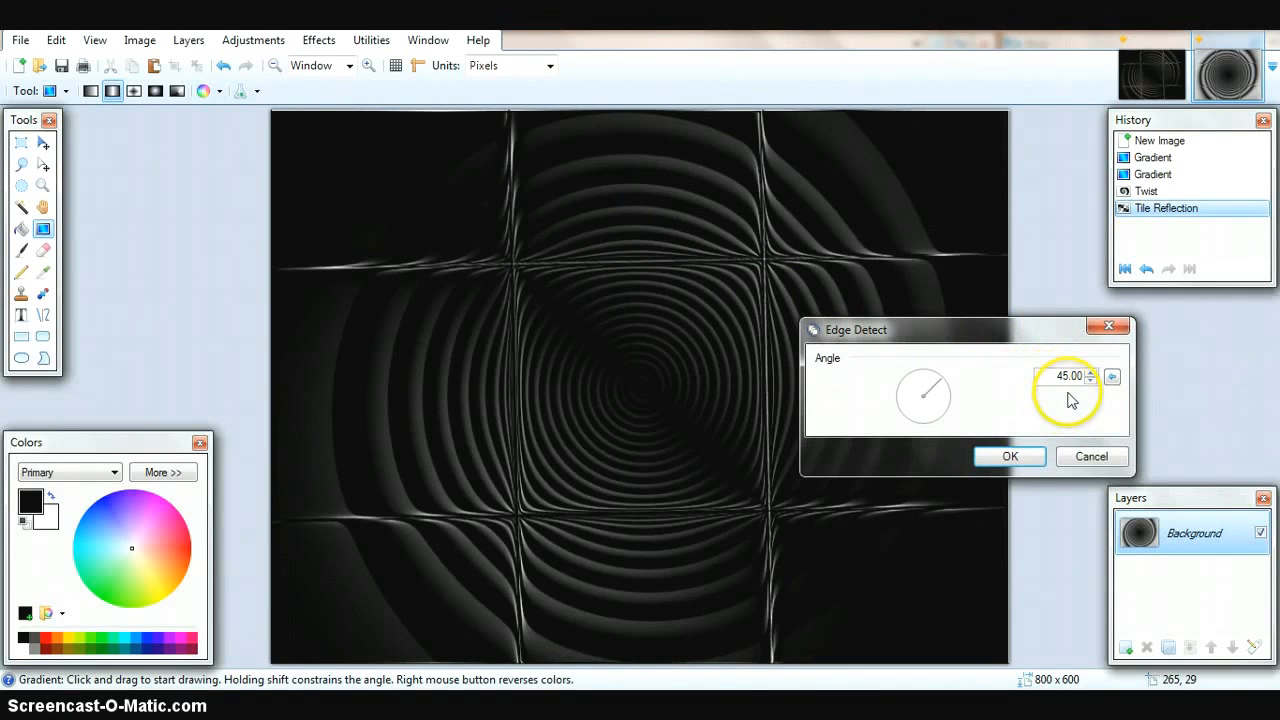
left_click(1009, 456)
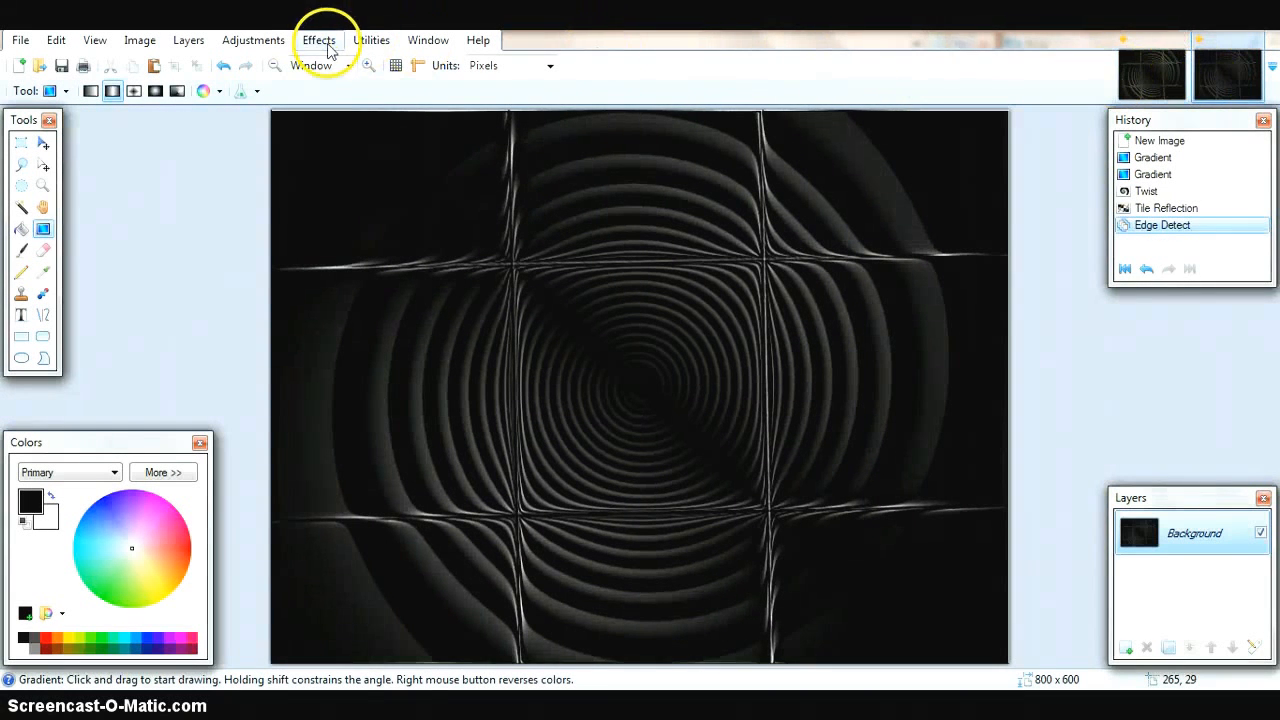
Apply the Sharpen effect to the edge-detected contours.
left_click(318, 40)
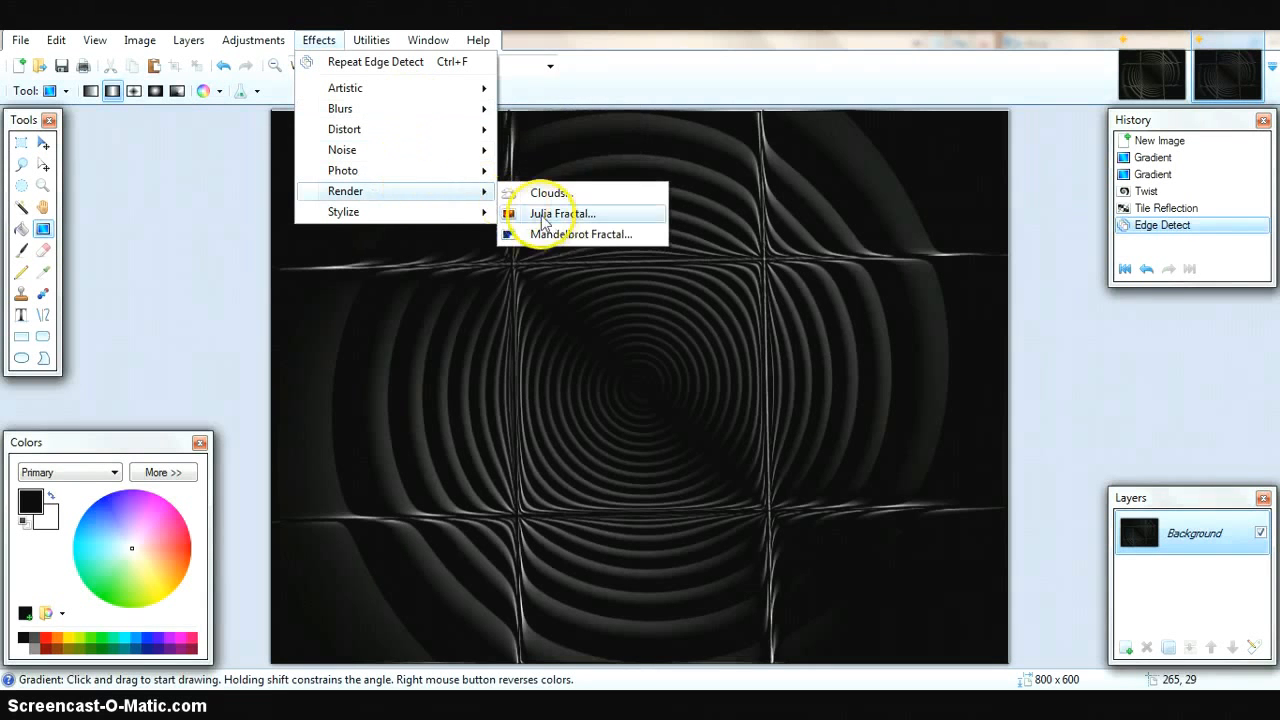
mouse_move(343, 170)
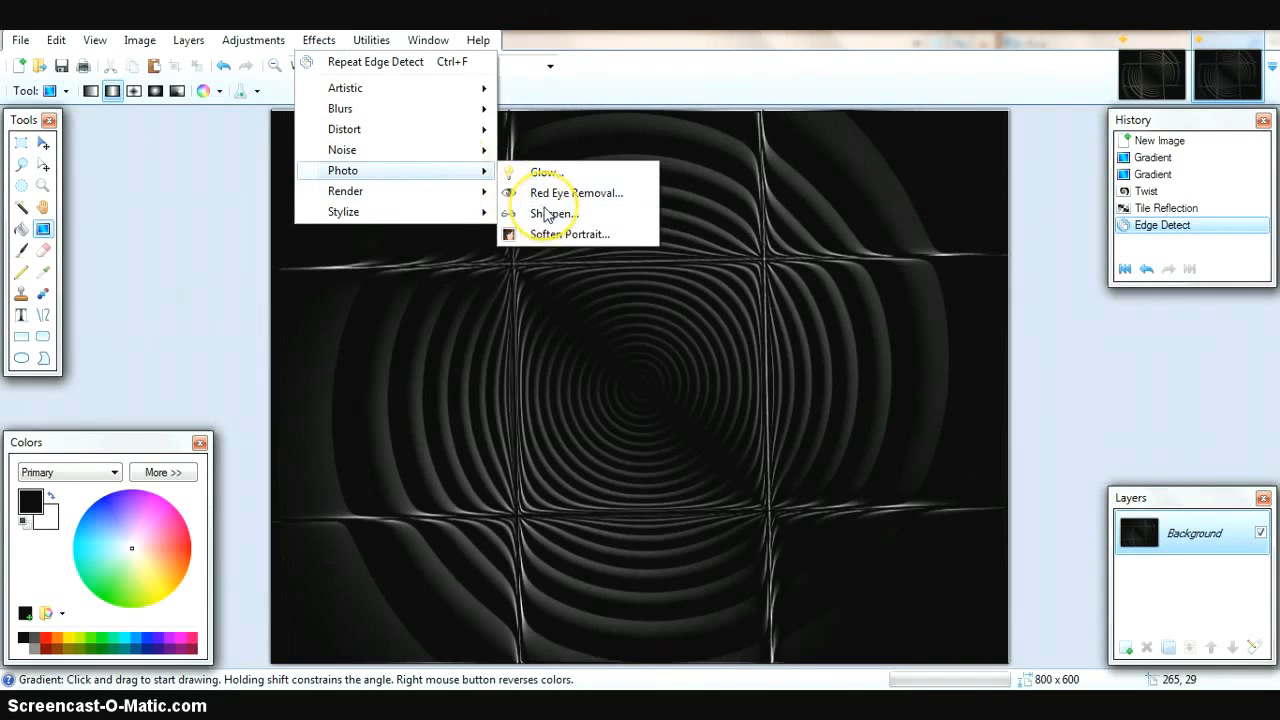
left_click(552, 213)
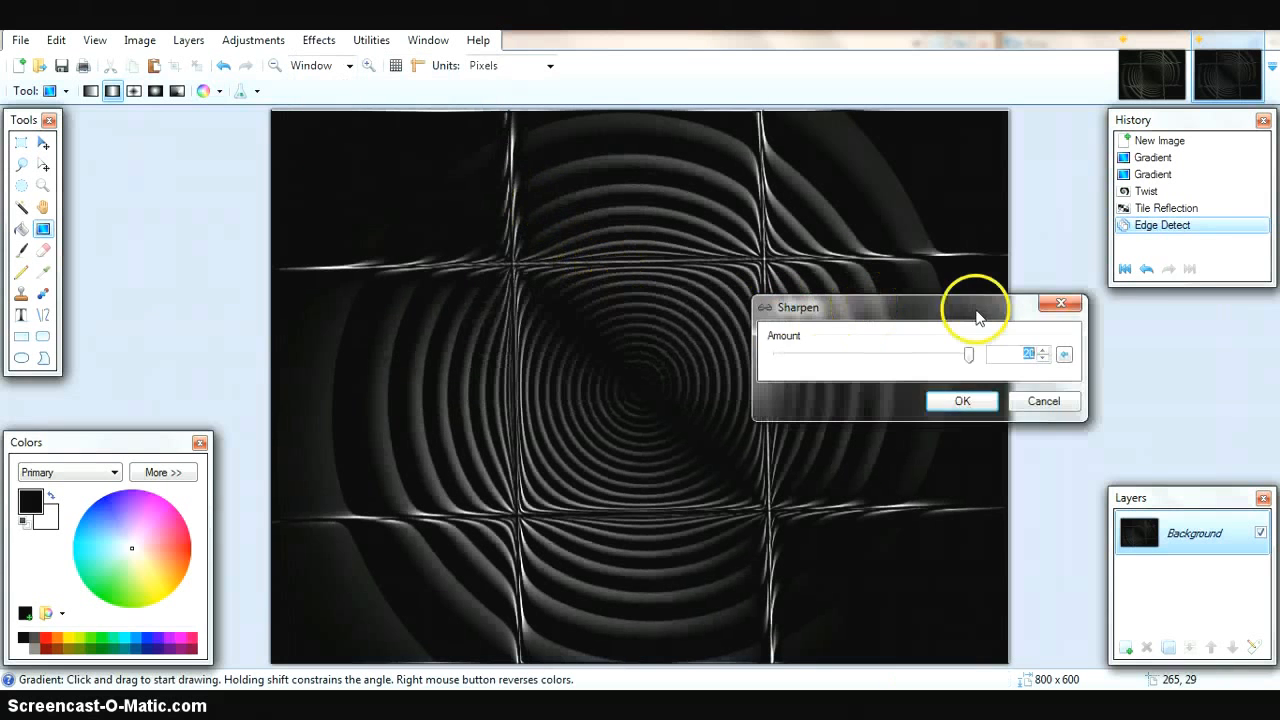
left_click(1043, 401)
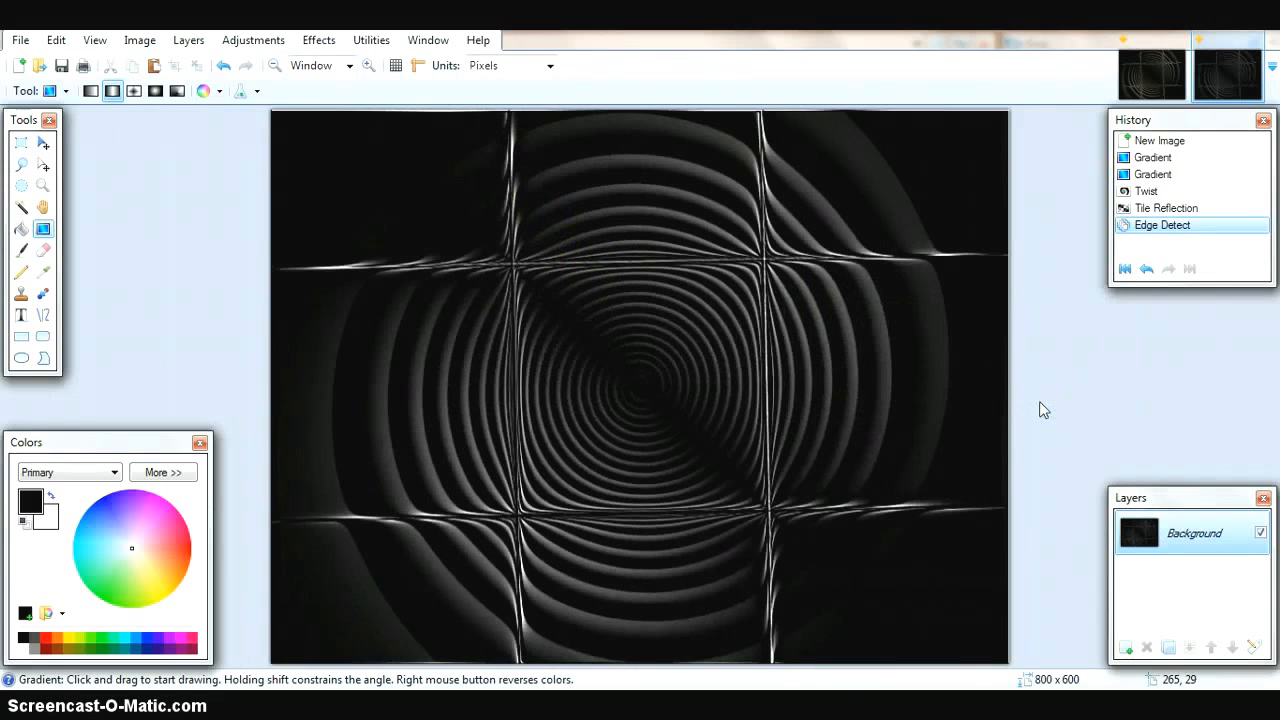
left_click(1155, 75)
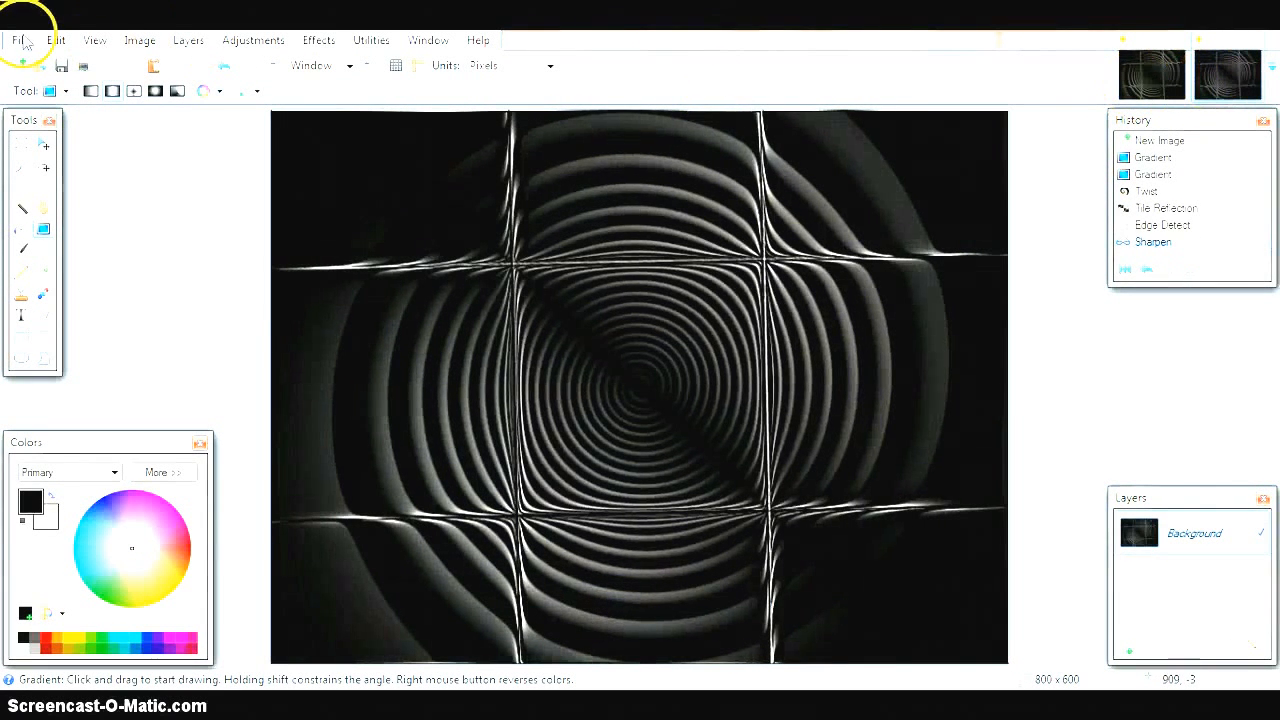
Browse Paint.NET's menu commands.
left_click(55, 40)
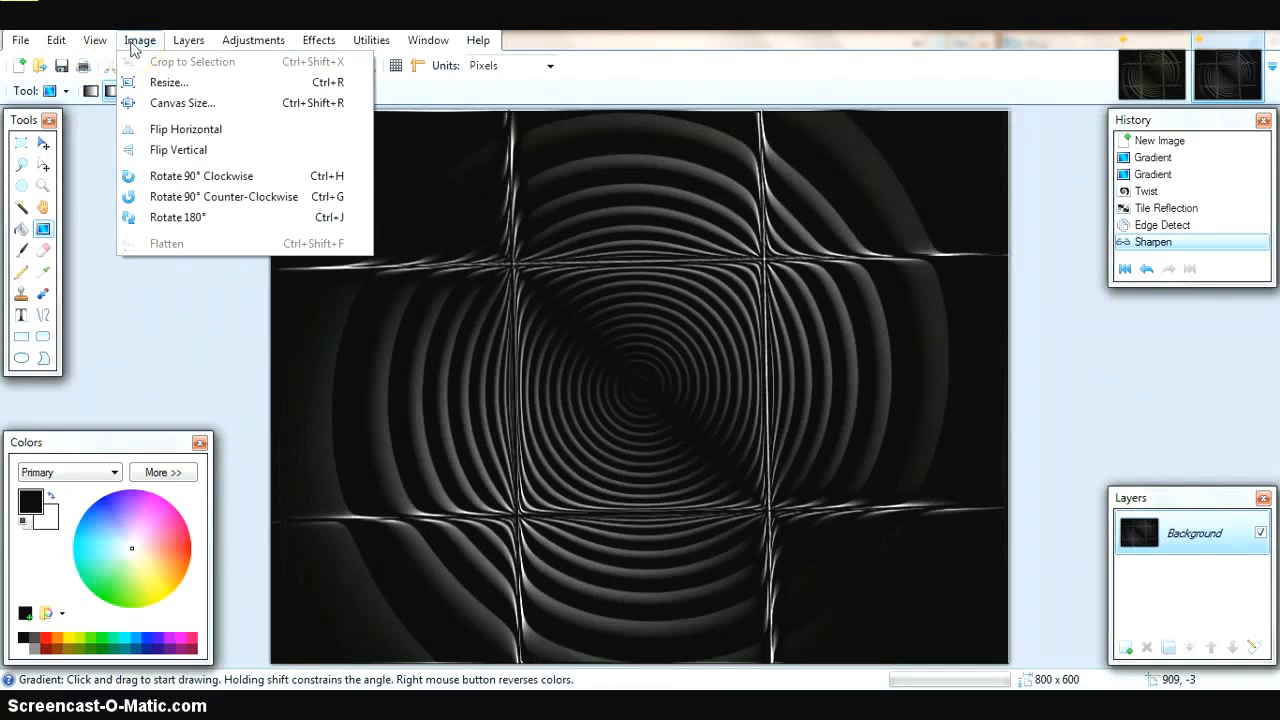
mouse_move(181, 103)
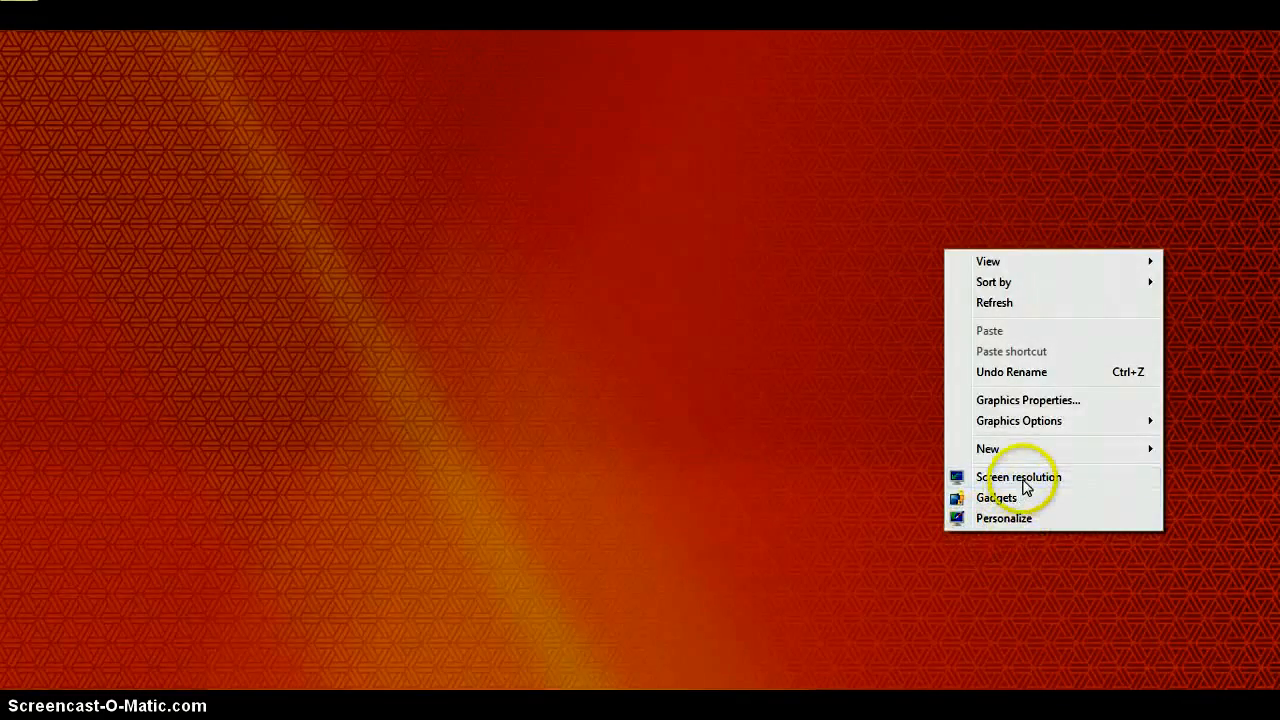
Check the screen resolution, 1366 × 768, in Control Panel.
left_click(1019, 477)
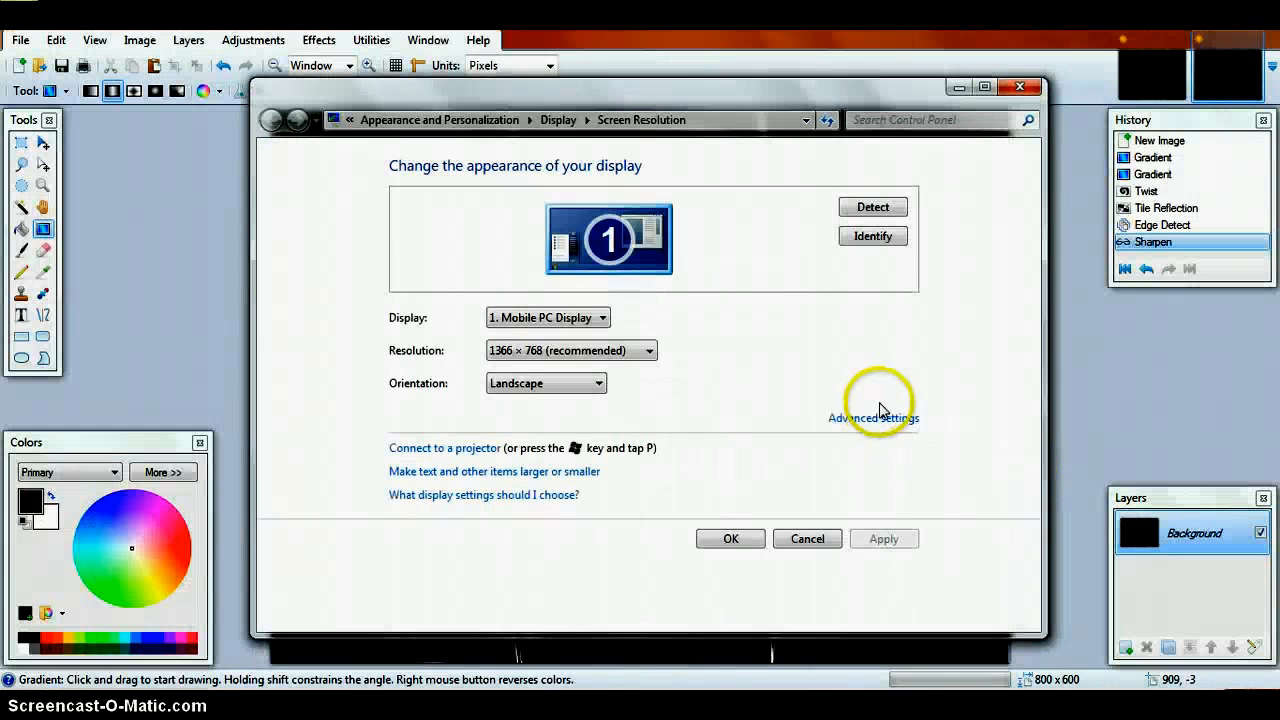
mouse_move(585, 380)
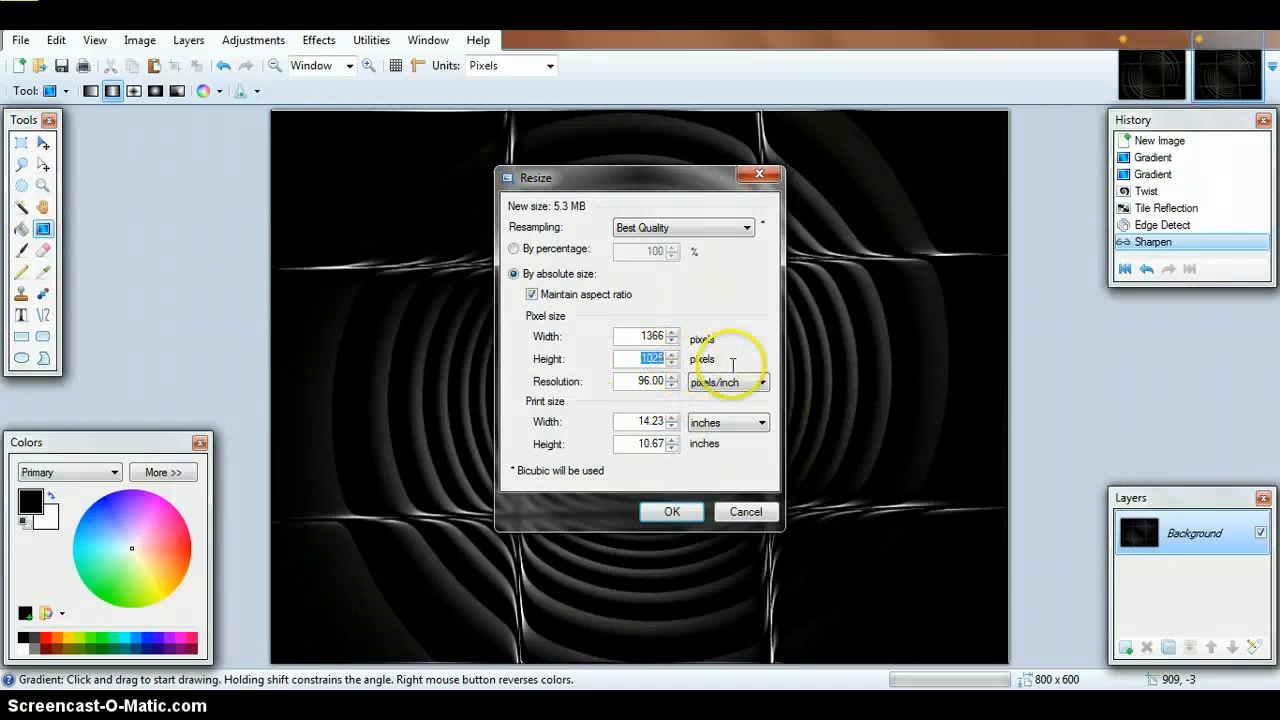
Resize the image to 1366 × 768 pixels without keeping the aspect ratio.
type("101")
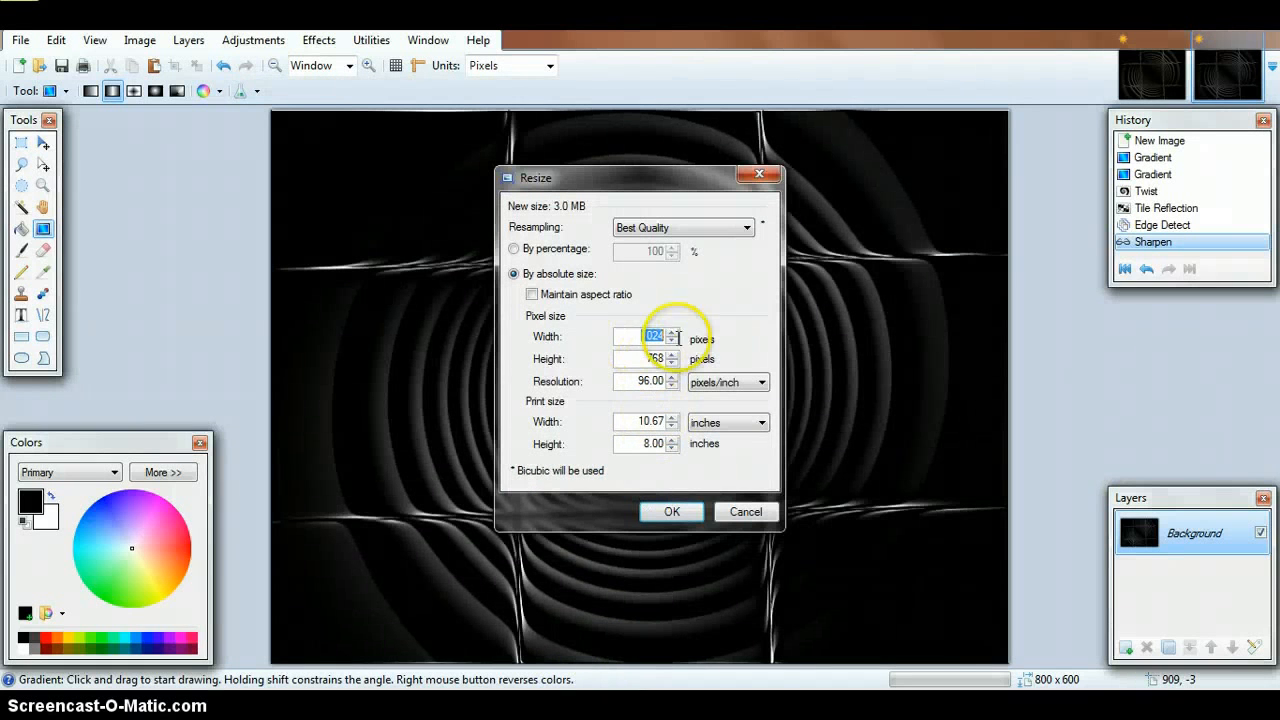
type("1366")
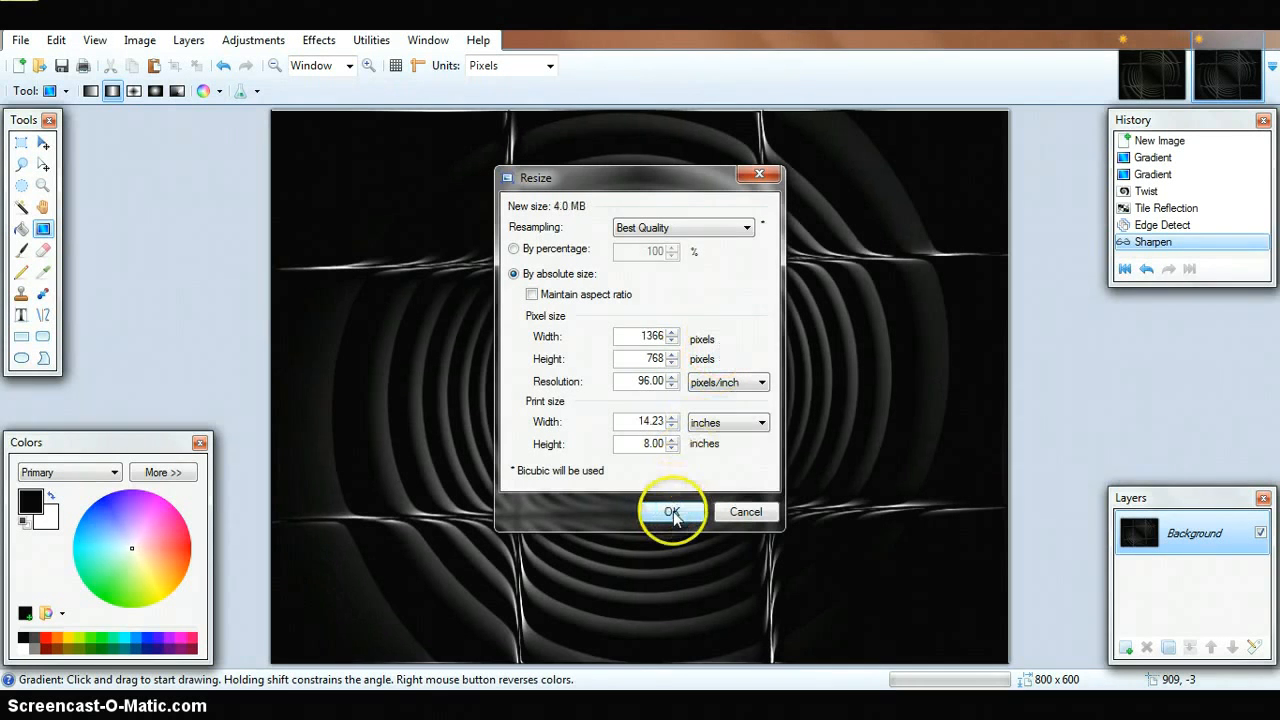
left_click(672, 511)
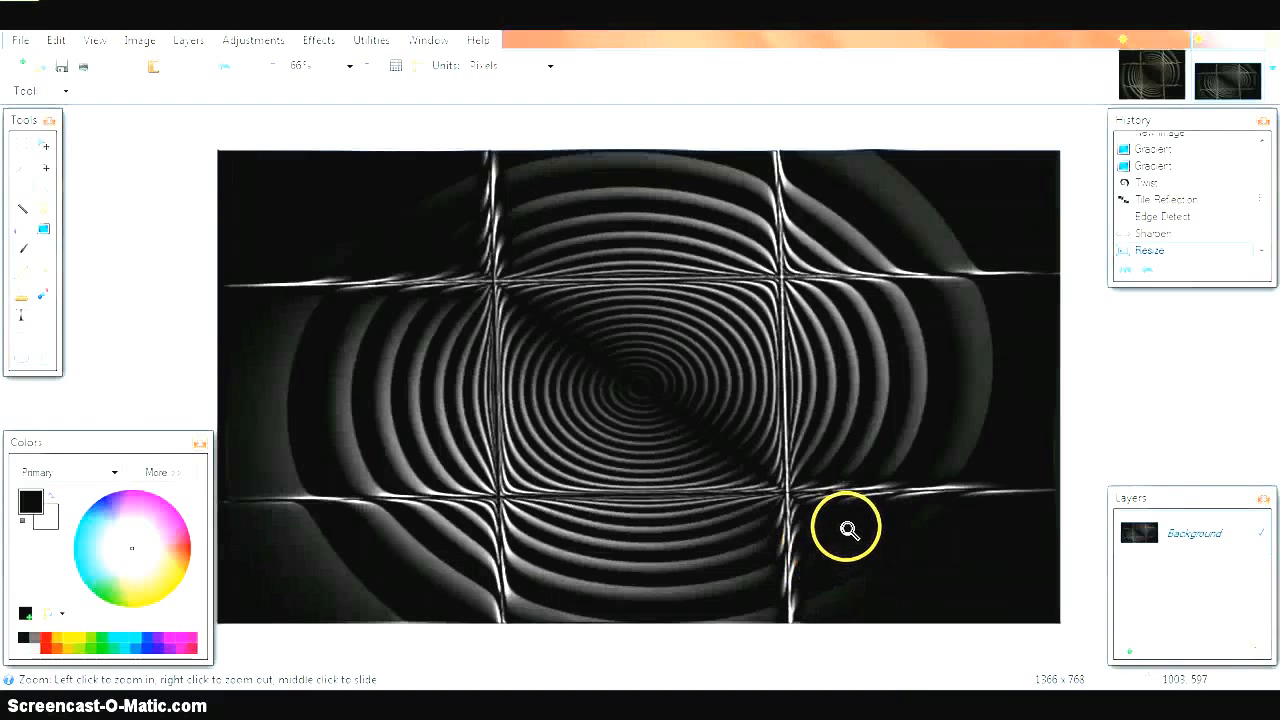
Save the image to Pictures as PNG named 'klagwoeuifeworiuh' with default save settings.
left_click(19, 40)
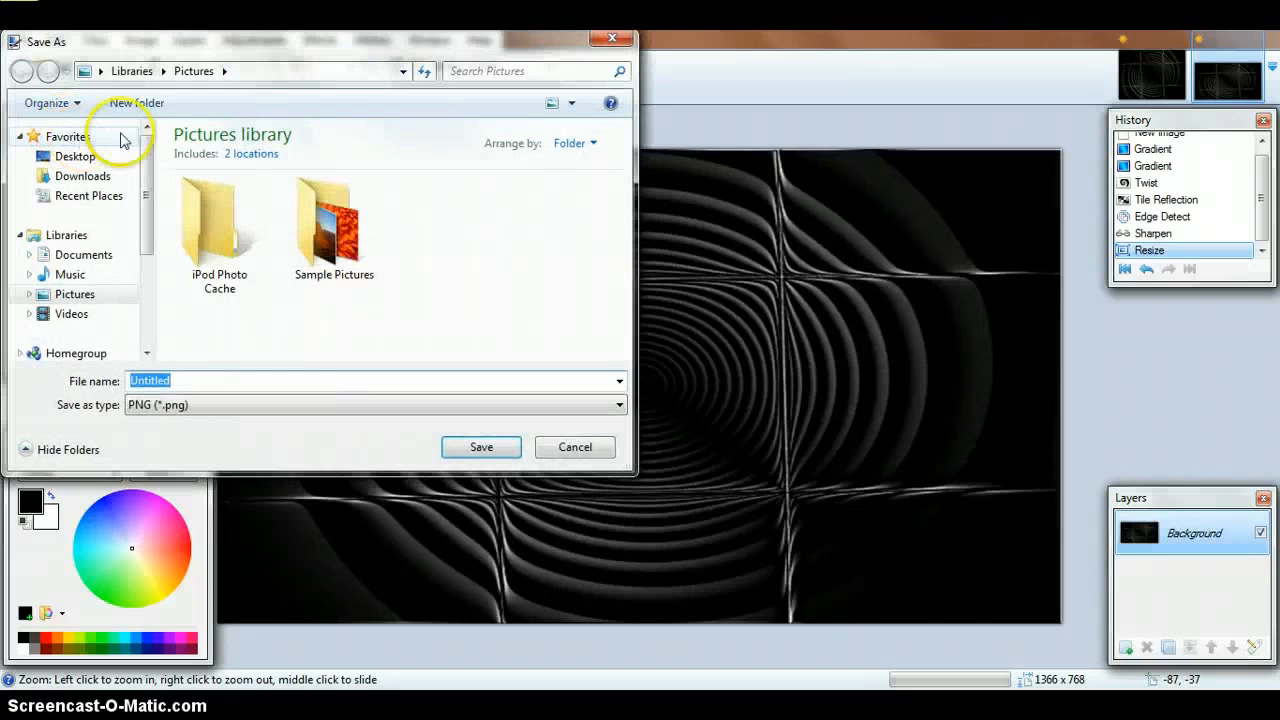
type("klagwoeuifeworiuh")
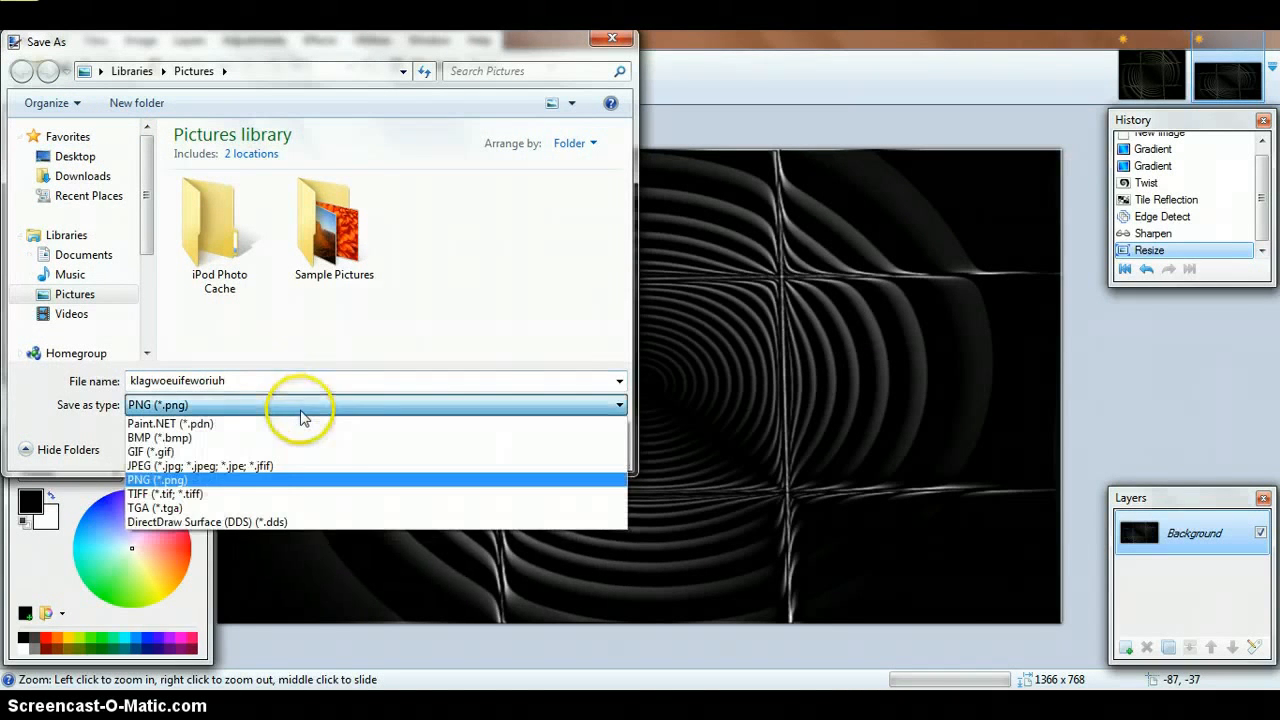
left_click(156, 479)
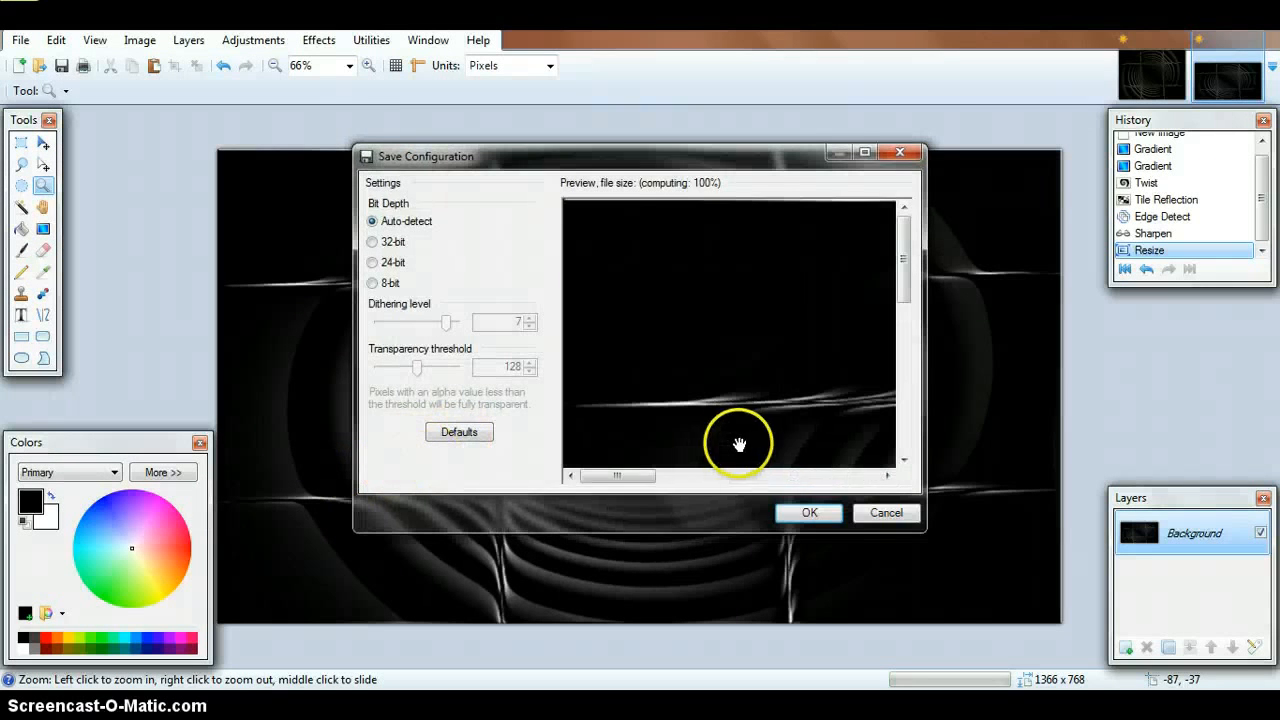
left_click(808, 512)
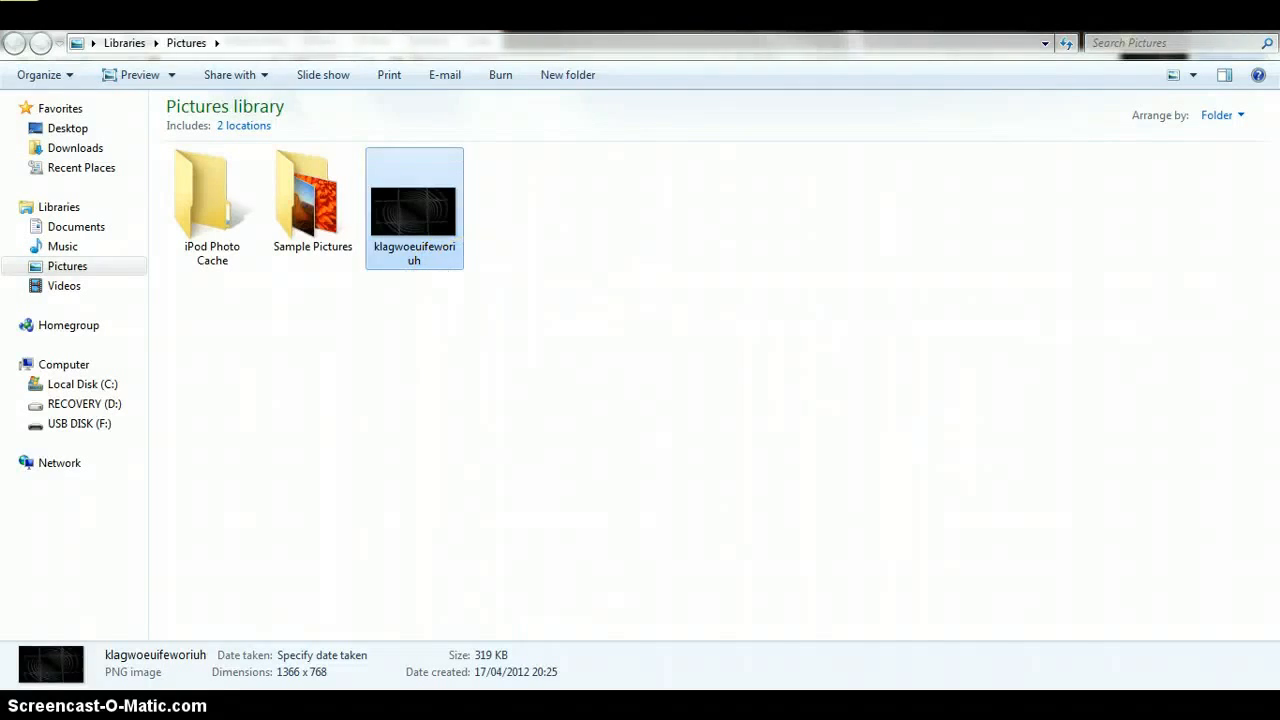
Double-click the saved 'klagwoeuifeworiuh' PNG in Pictures to view it full-screen.
double_click(414, 208)
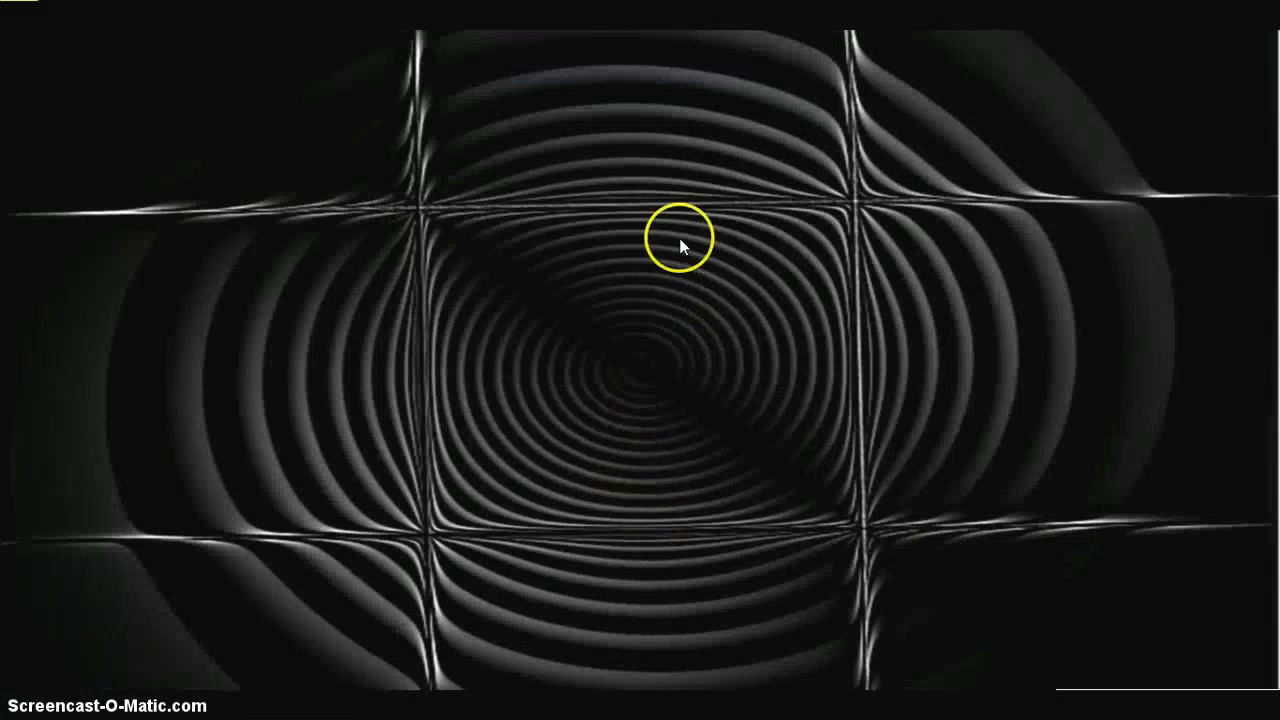